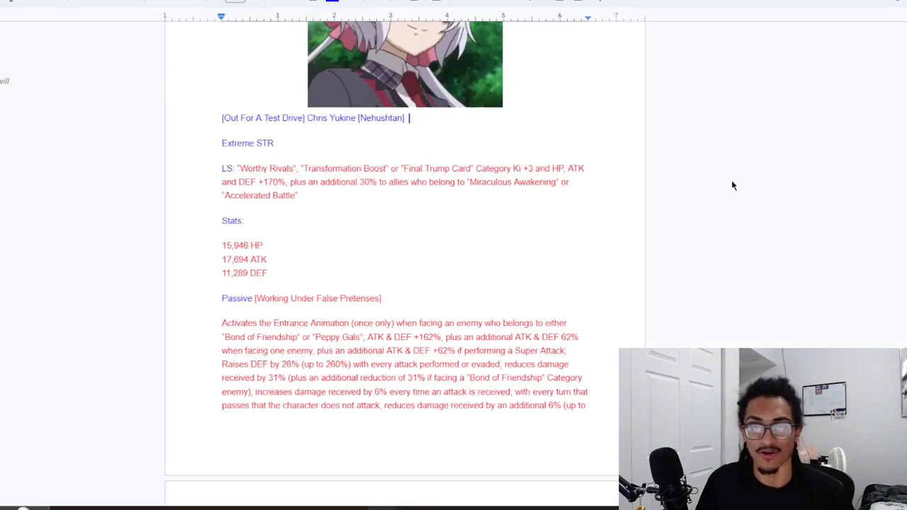
Scroll through the team builder's card grid for the four added categories.
{"action": "scroll", "scroll_direction": "up", "scroll_amount": 3}
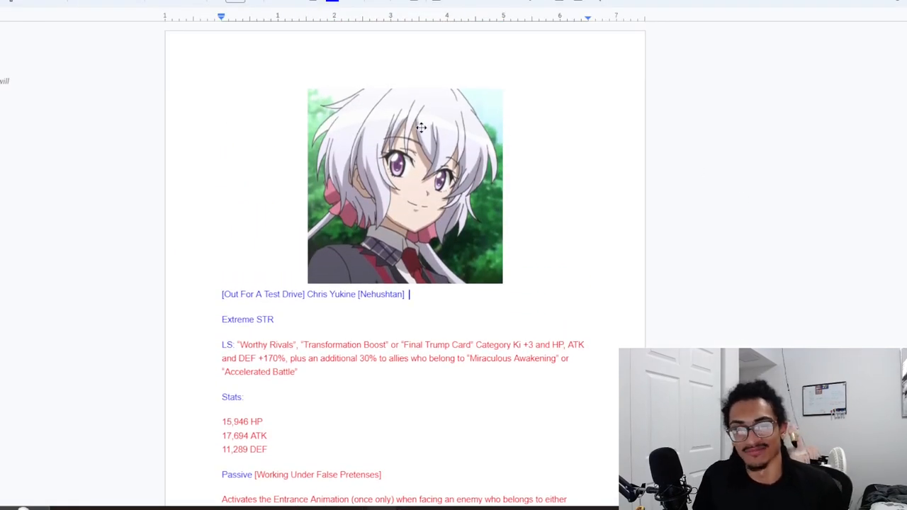
{"action": "mouse_move", "coordinate": [419, 117]}
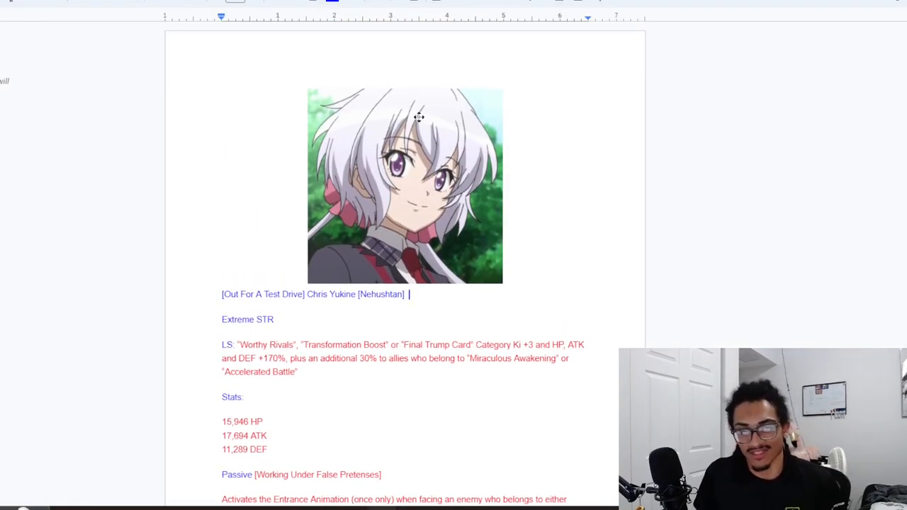
{"action": "scroll", "scroll_direction": "down", "scroll_amount": 3}
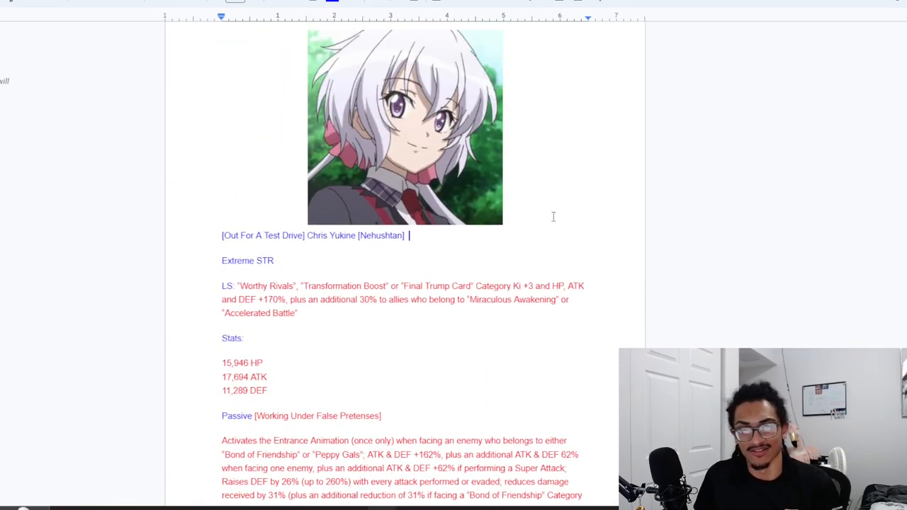
{"action": "scroll", "scroll_direction": "down", "scroll_amount": 3}
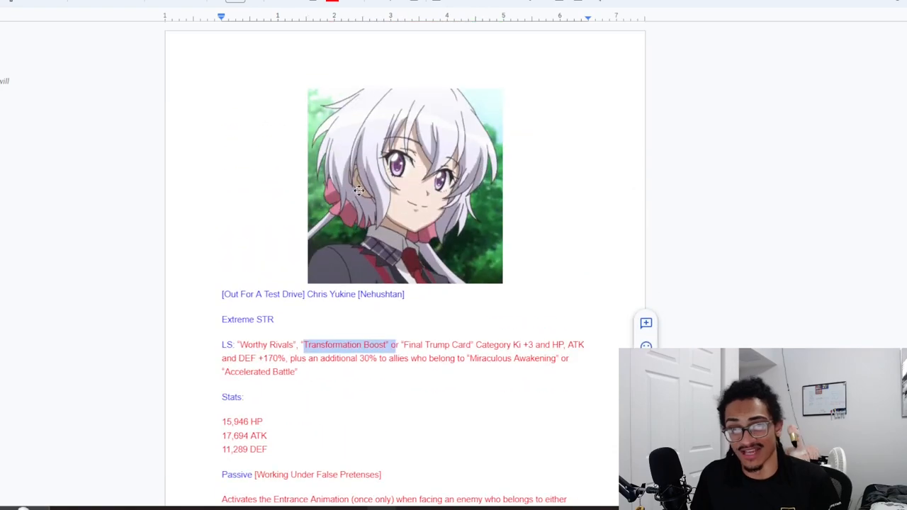
{"action": "scroll", "scroll_direction": "down", "scroll_amount": 3}
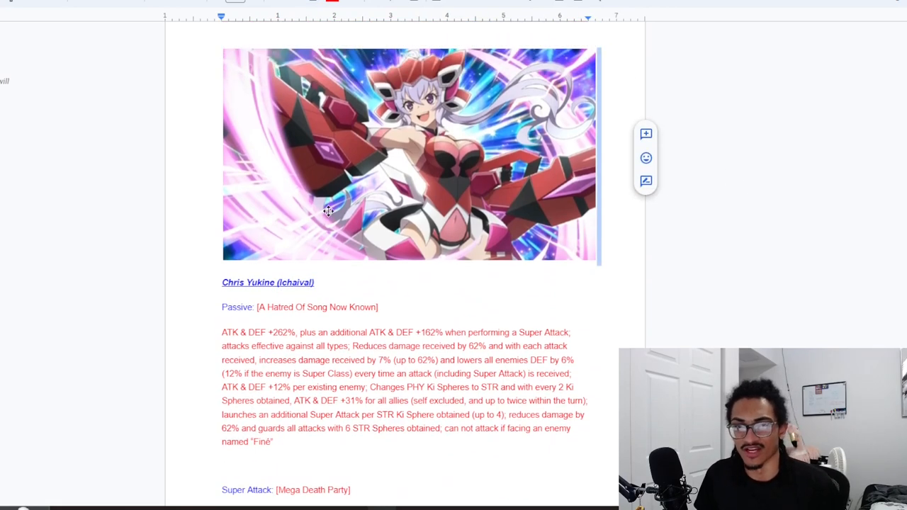
{"action": "scroll", "scroll_direction": "down", "scroll_amount": 3}
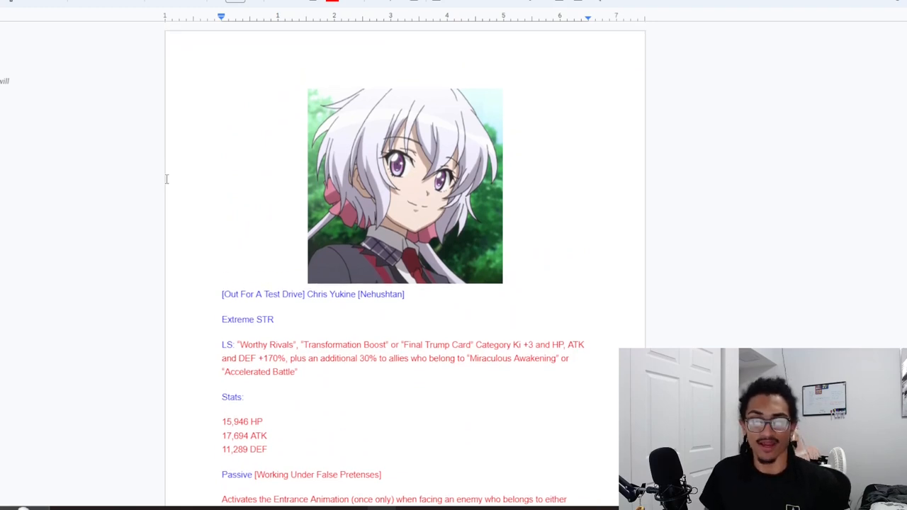
{"action": "scroll", "scroll_direction": "down", "scroll_amount": 3}
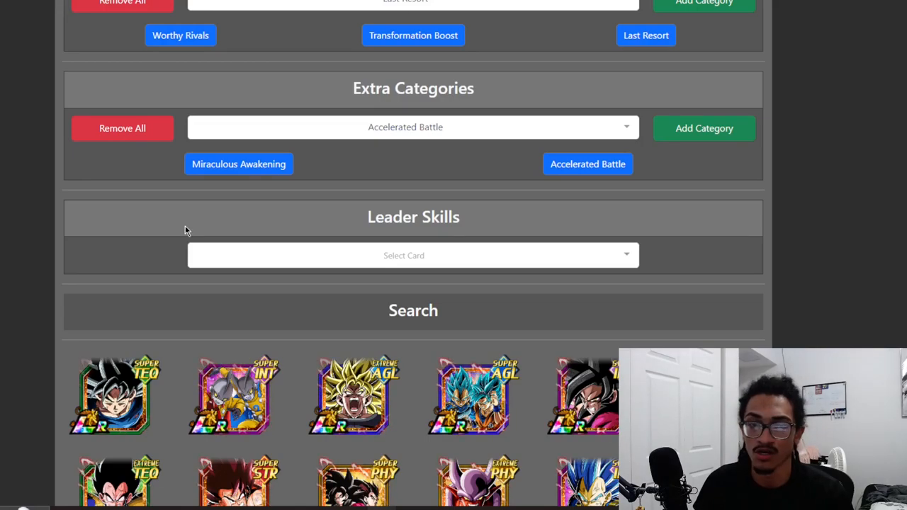
{"action": "scroll", "scroll_direction": "down", "scroll_amount": 3}
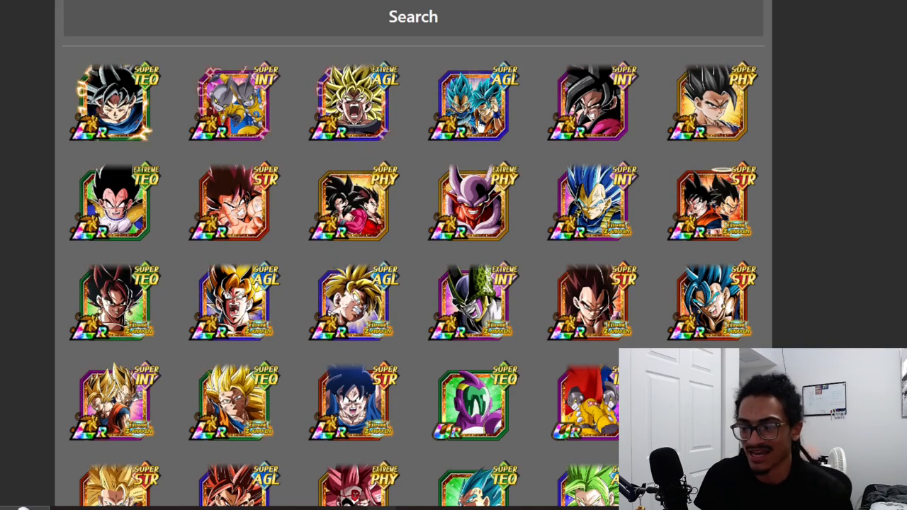
{"action": "mouse_move", "coordinate": [627, 114]}
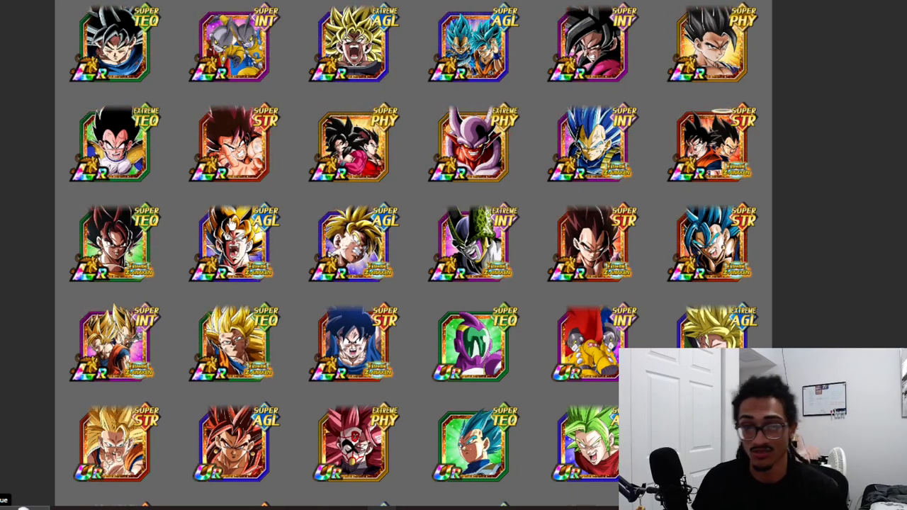
{"action": "scroll", "scroll_direction": "down", "scroll_amount": 3}
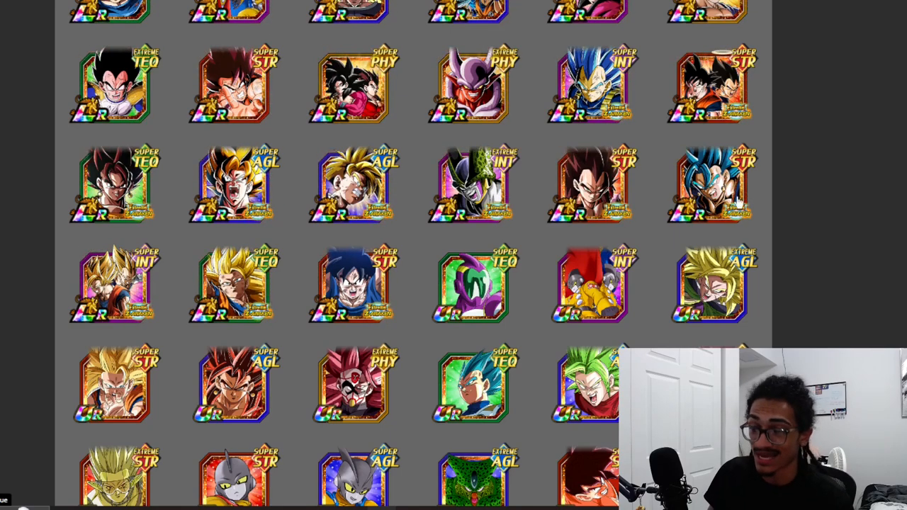
{"action": "scroll", "scroll_direction": "down", "scroll_amount": 3}
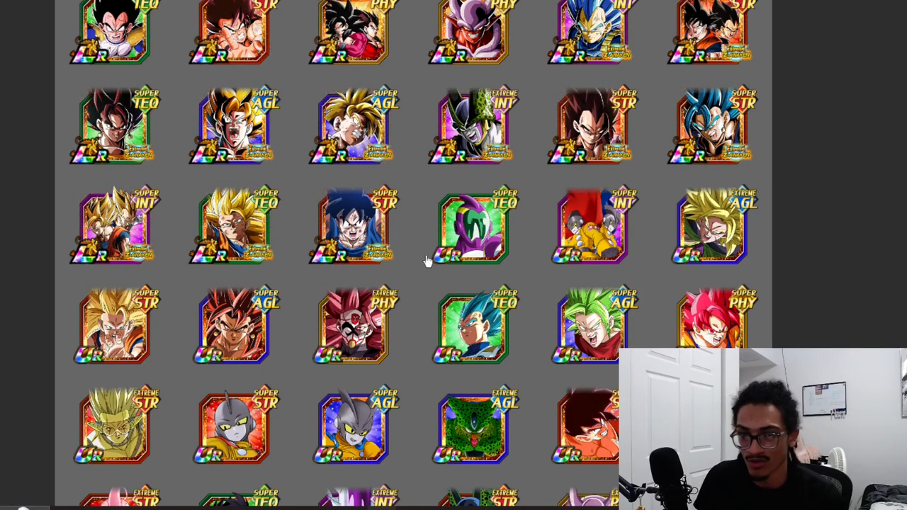
{"action": "scroll", "scroll_direction": "down", "scroll_amount": 3}
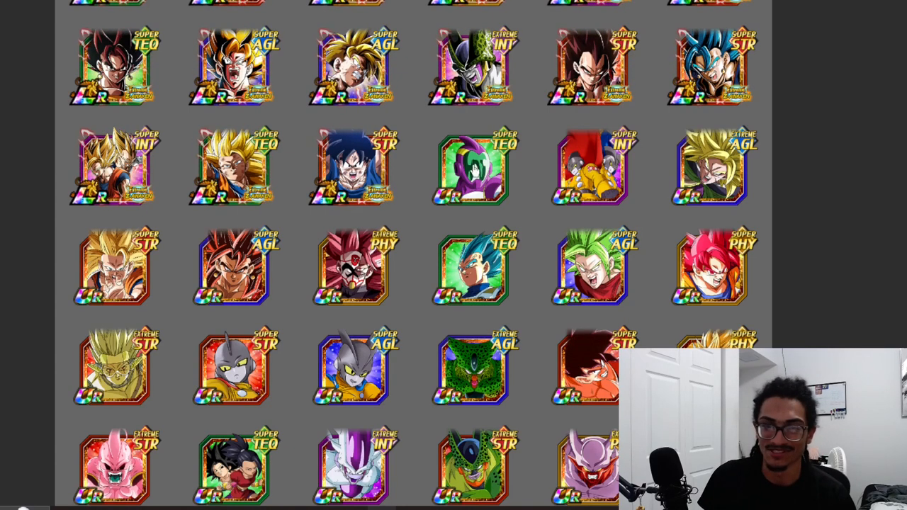
{"action": "mouse_move", "coordinate": [165, 242]}
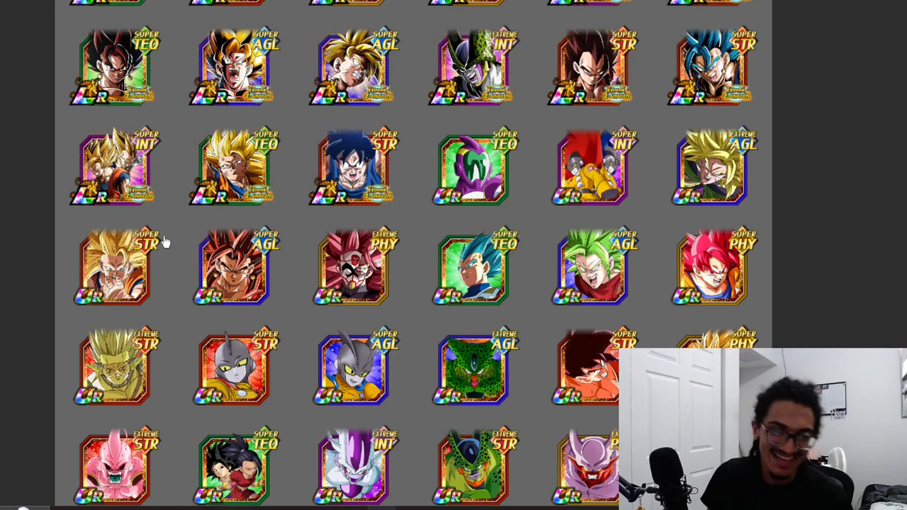
{"action": "scroll", "scroll_direction": "down", "scroll_amount": 3}
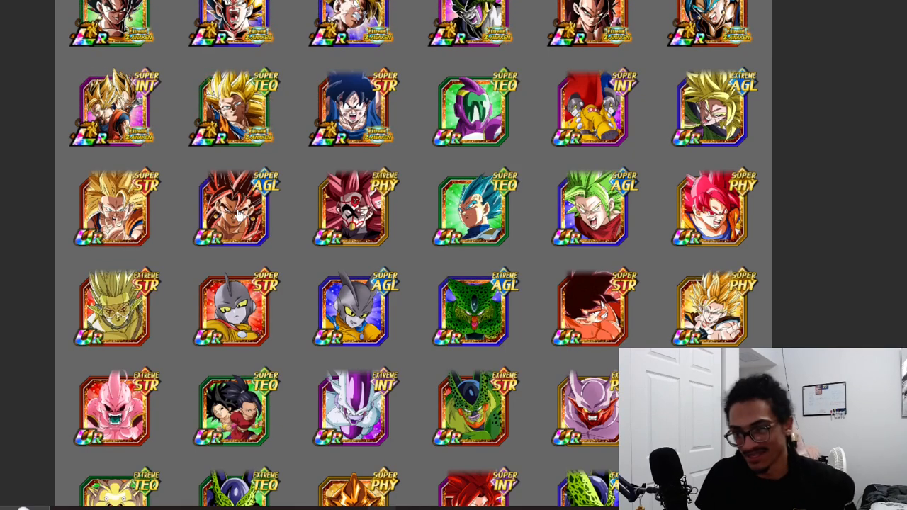
{"action": "scroll", "scroll_direction": "down", "scroll_amount": 3}
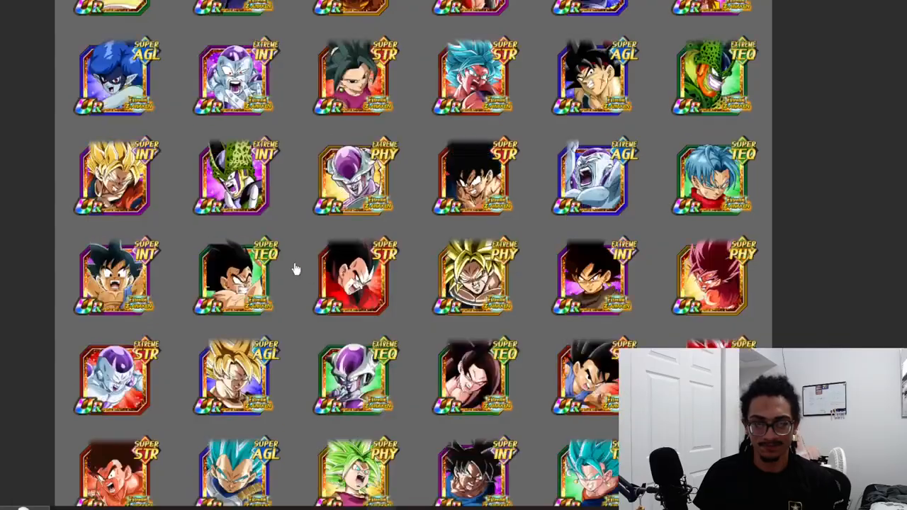
{"action": "scroll", "scroll_direction": "down", "scroll_amount": 3}
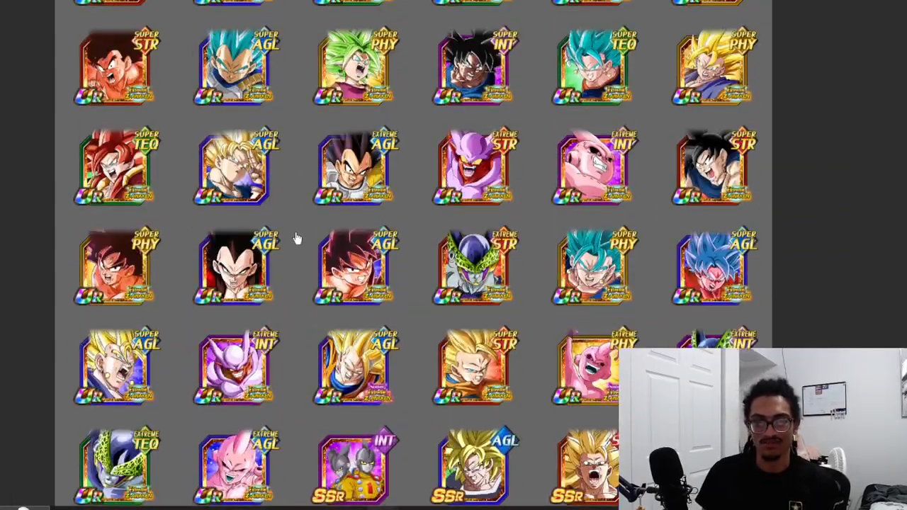
{"action": "scroll", "scroll_direction": "down", "scroll_amount": 3}
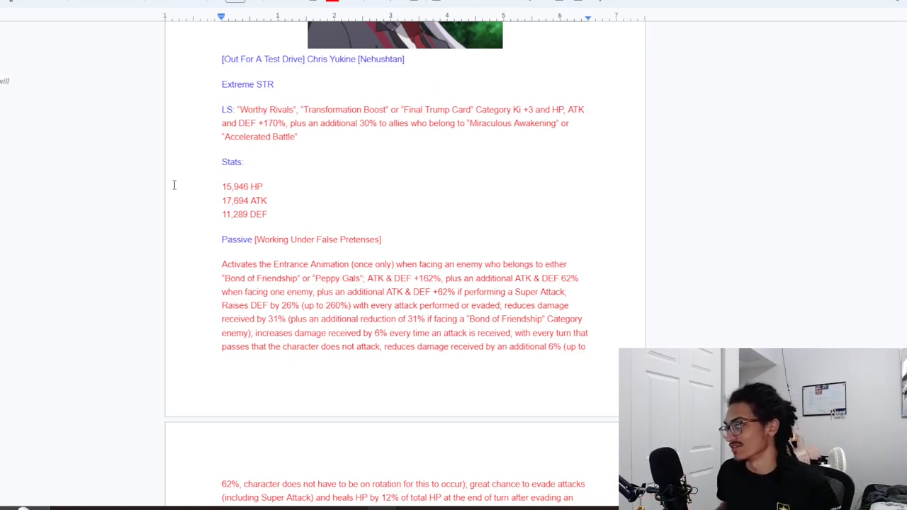
Scroll the Chris Yukine doc down to the base form's Passive section.
{"action": "scroll", "scroll_direction": "down", "scroll_amount": 3}
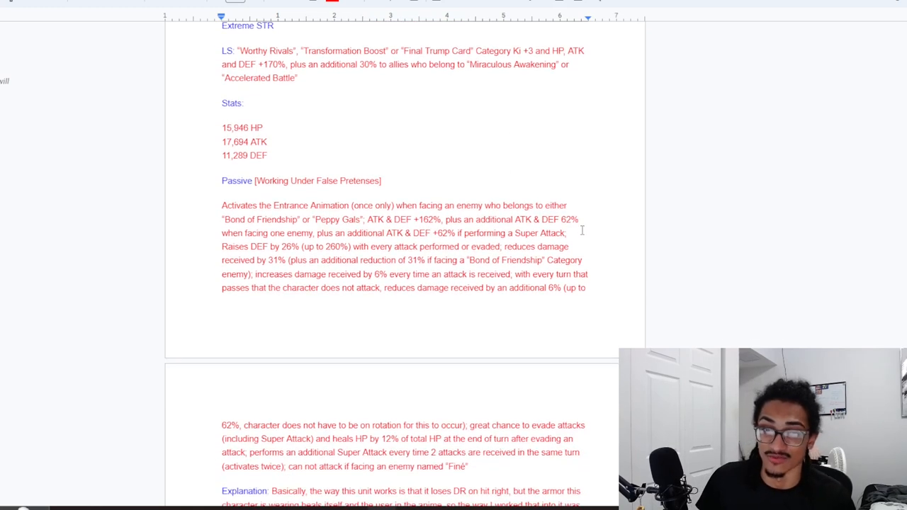
{"action": "scroll", "scroll_direction": "down", "scroll_amount": 3}
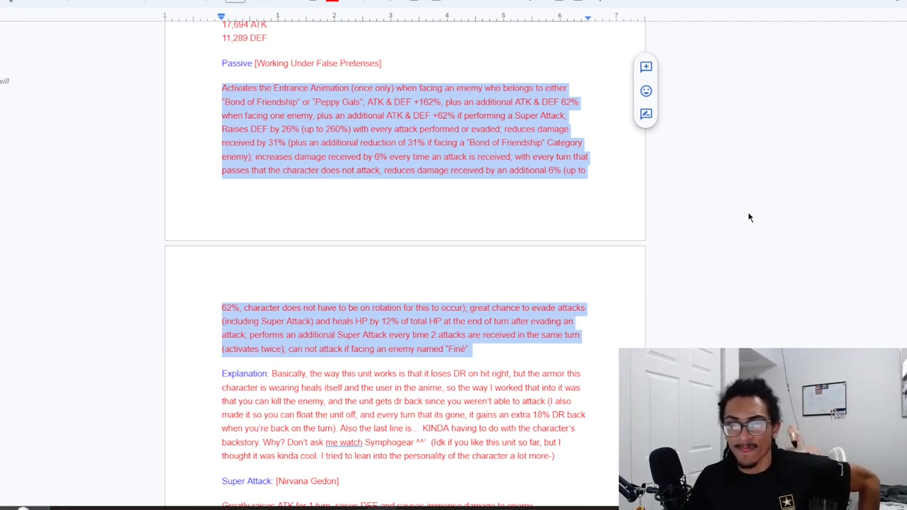
{"action": "left_click", "coordinate": [279, 142]}
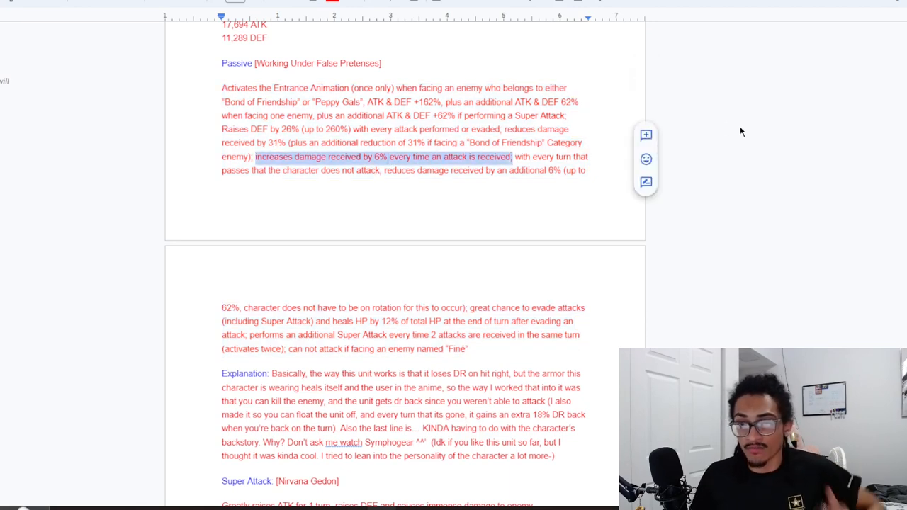
{"action": "mouse_move", "coordinate": [730, 142]}
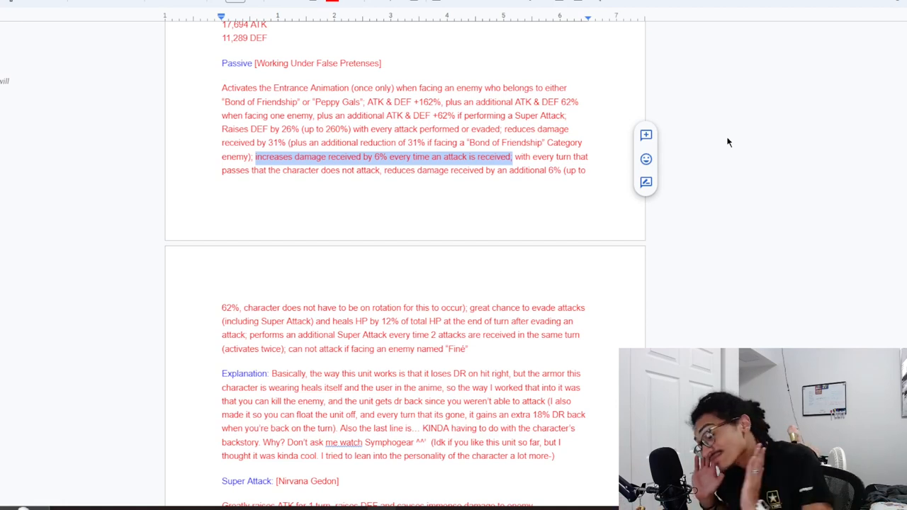
{"action": "mouse_move", "coordinate": [493, 201]}
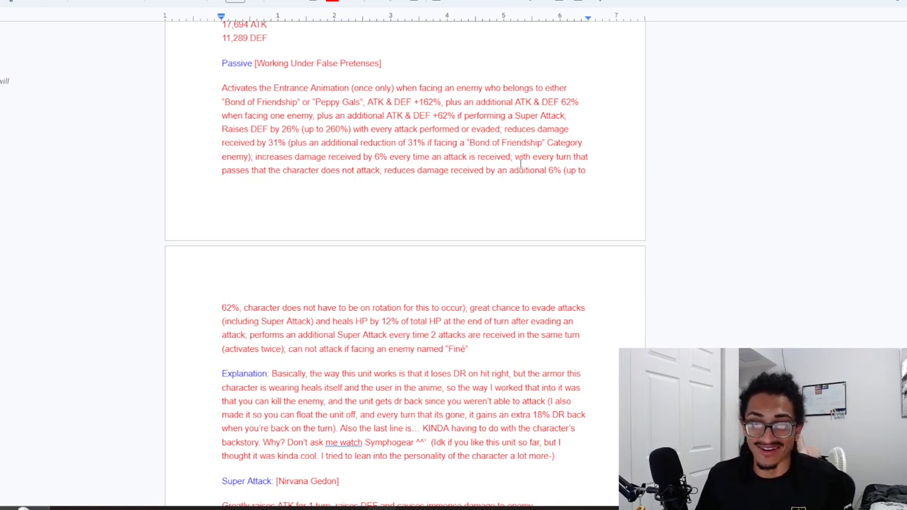
{"action": "double_click", "coordinate": [398, 170]}
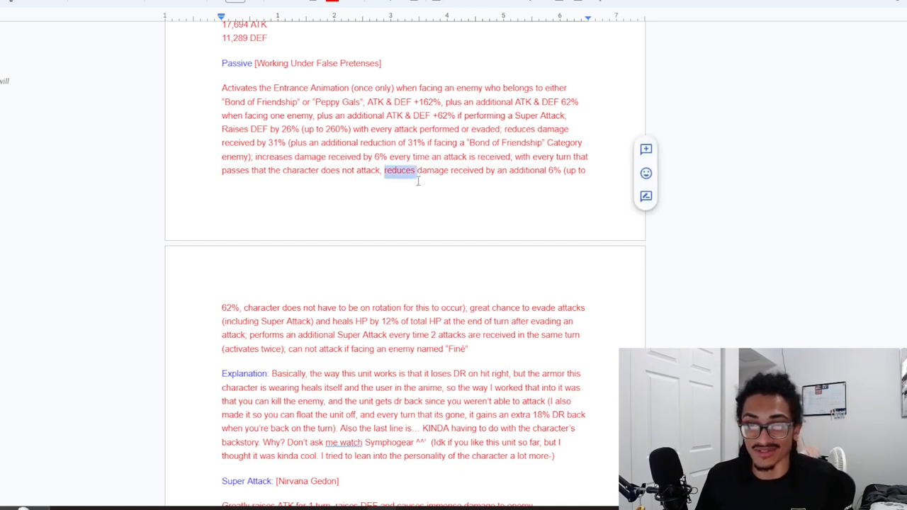
{"action": "left_click_drag", "start_coordinate": [384, 170], "coordinate": [245, 308]}
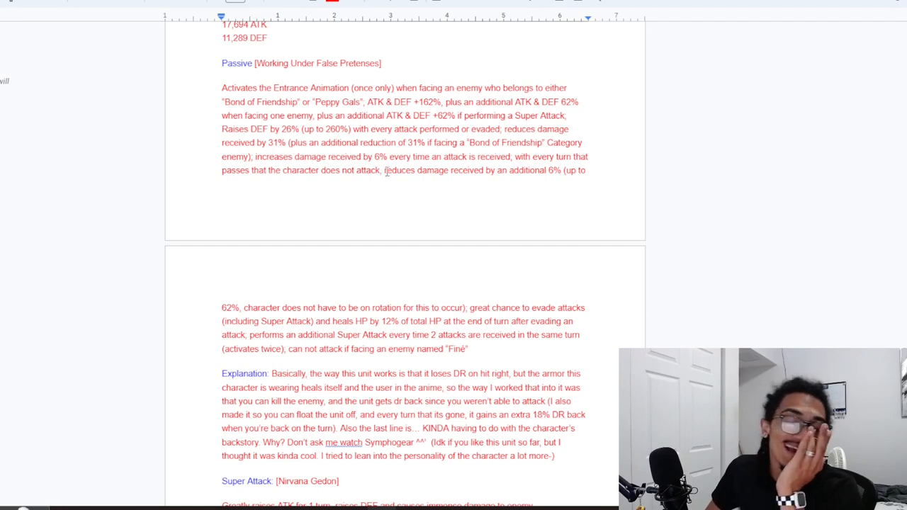
{"action": "left_click_drag", "start_coordinate": [385, 170], "coordinate": [459, 308]}
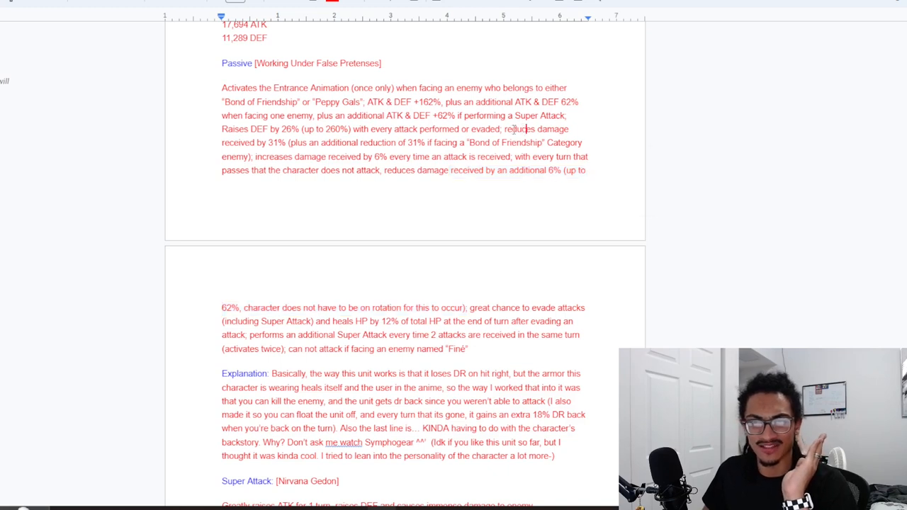
{"action": "left_click_drag", "start_coordinate": [503, 129], "coordinate": [282, 143]}
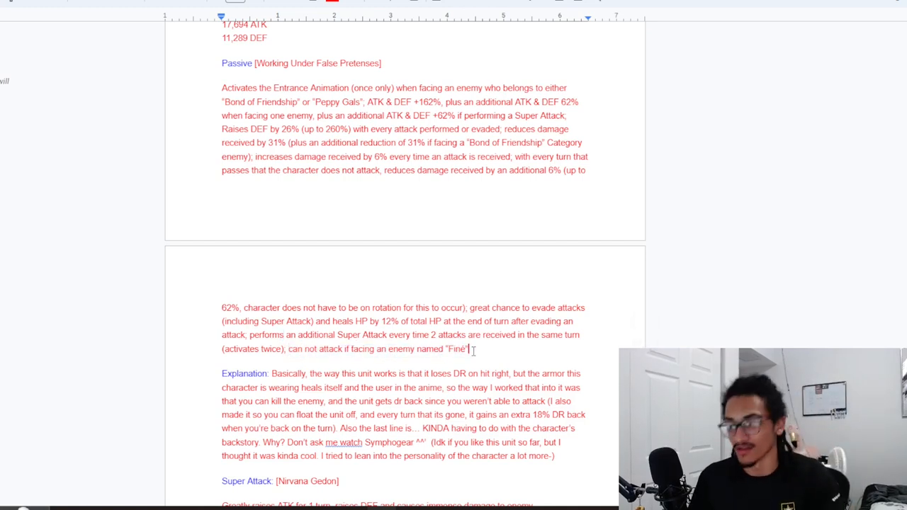
{"action": "scroll", "scroll_direction": "down", "scroll_amount": 3}
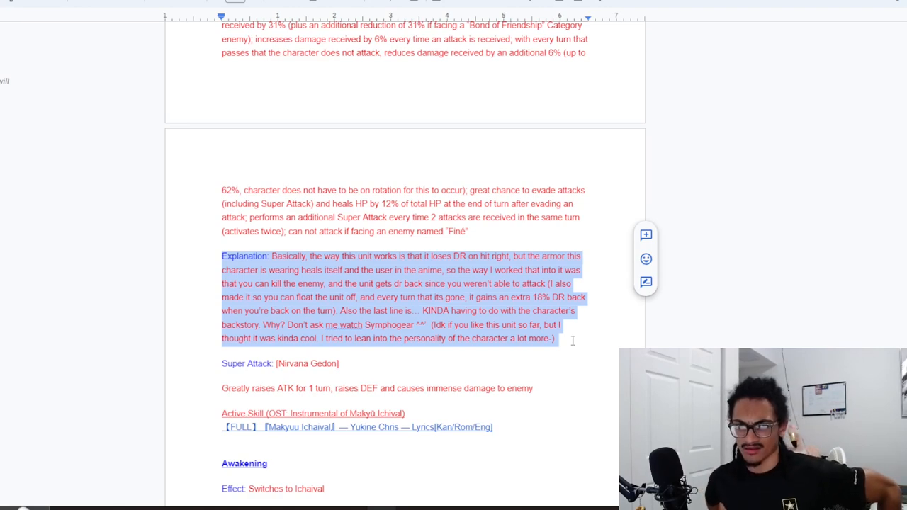
{"action": "scroll", "scroll_direction": "up", "scroll_amount": 3}
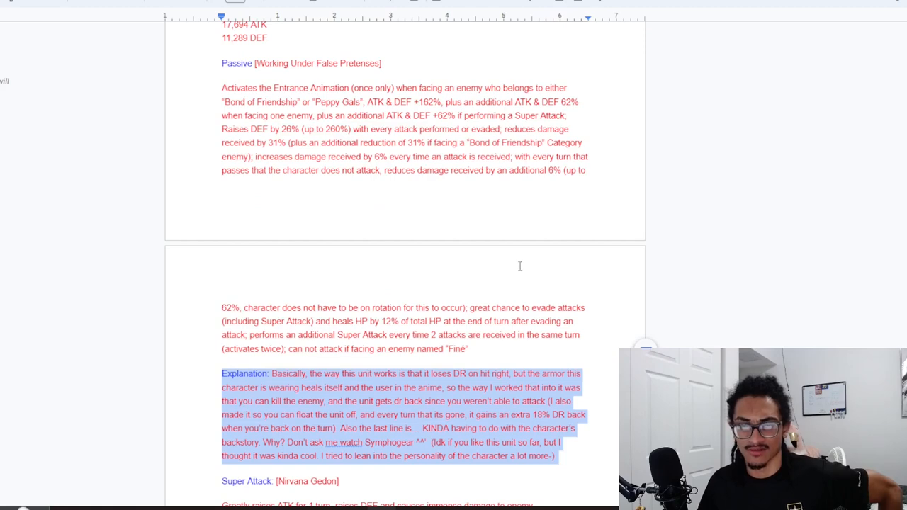
{"action": "scroll", "scroll_direction": "down", "scroll_amount": 3}
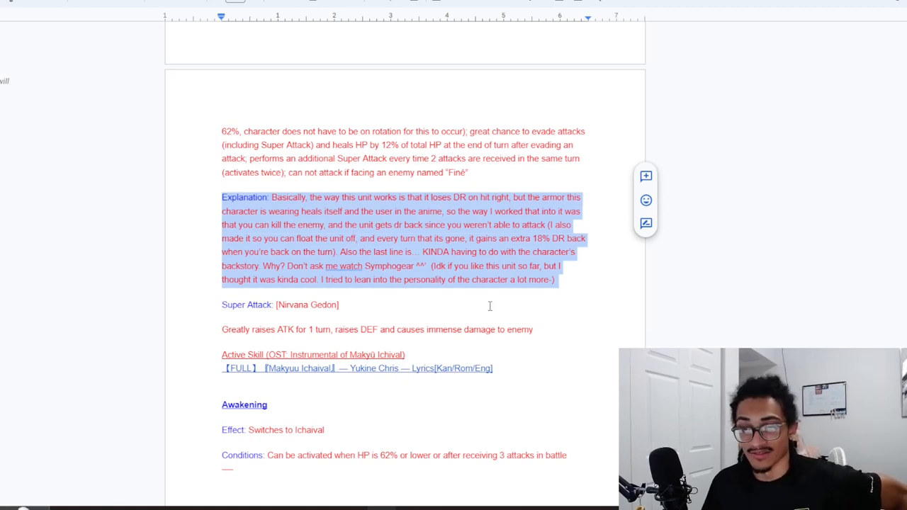
{"action": "scroll", "scroll_direction": "up", "scroll_amount": 3}
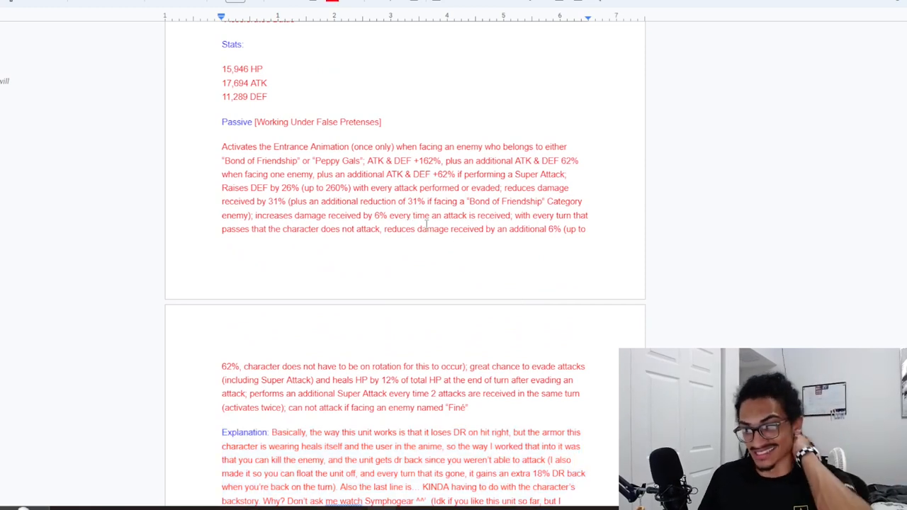
{"action": "scroll", "scroll_direction": "down", "scroll_amount": 3}
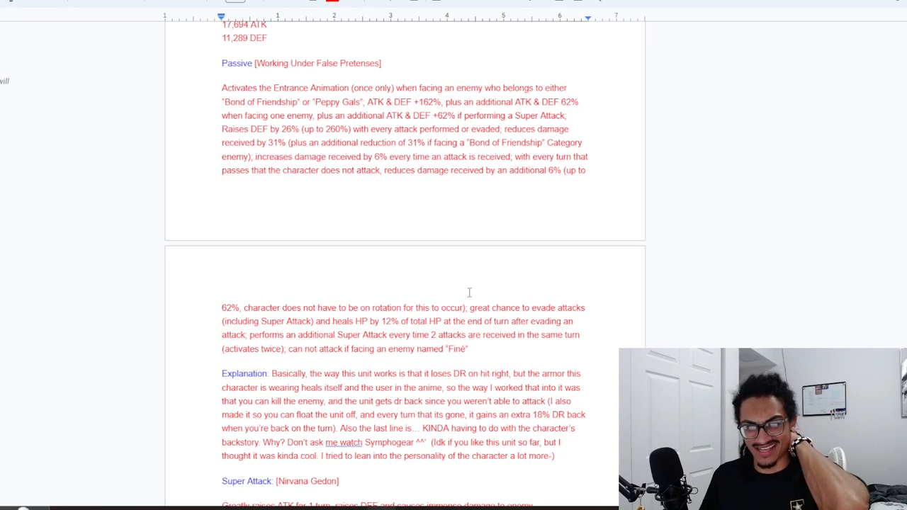
{"action": "left_click_drag", "start_coordinate": [469, 307], "coordinate": [330, 321]}
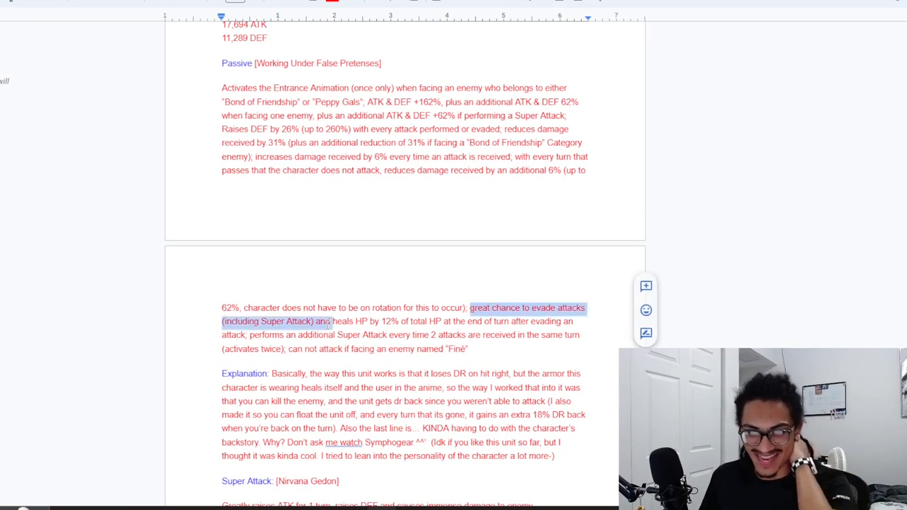
{"action": "left_click", "coordinate": [439, 157]}
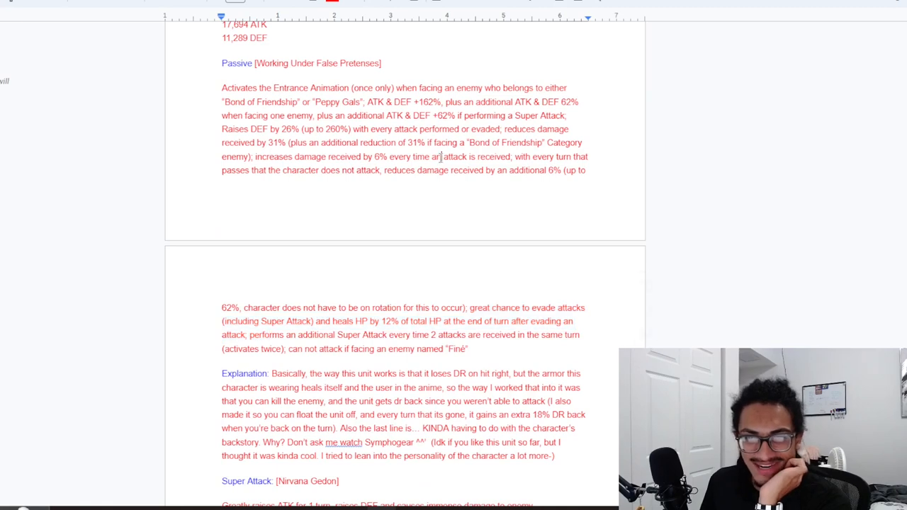
{"action": "left_click_drag", "start_coordinate": [507, 129], "coordinate": [338, 143]}
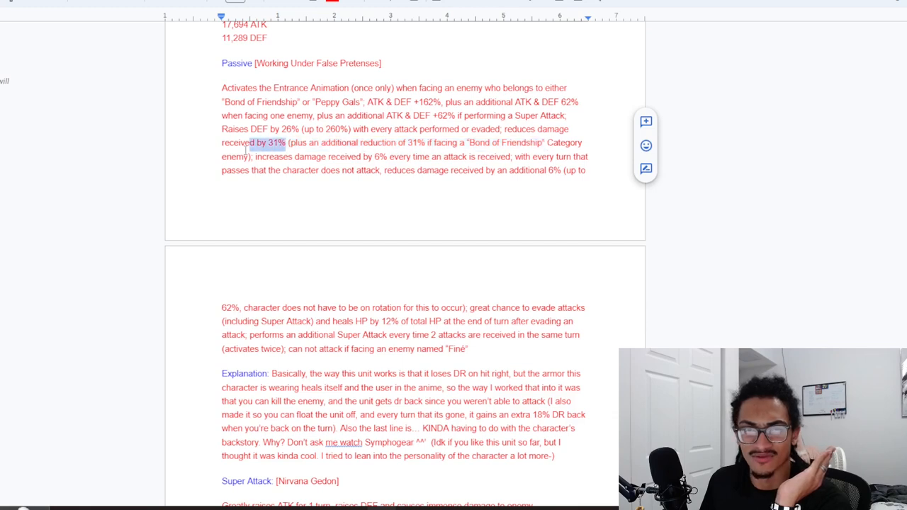
{"action": "left_click_drag", "start_coordinate": [287, 143], "coordinate": [260, 156]}
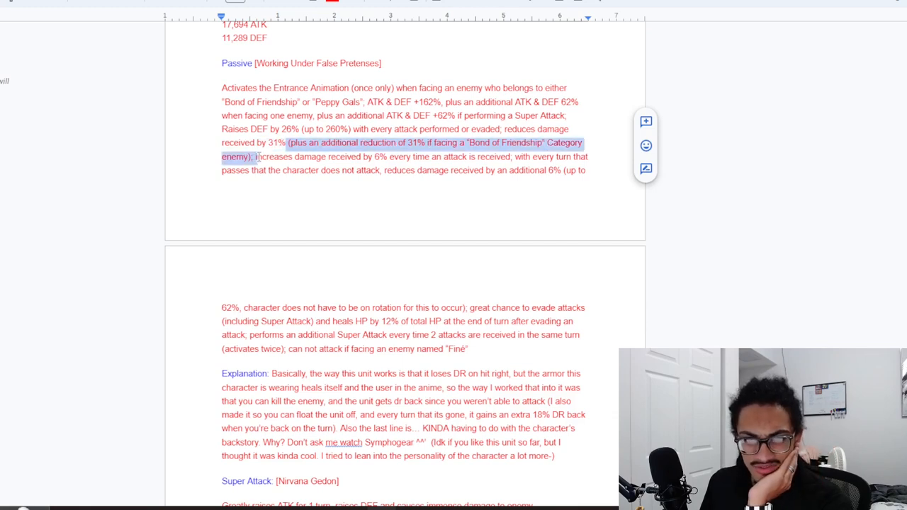
{"action": "left_click", "coordinate": [383, 170]}
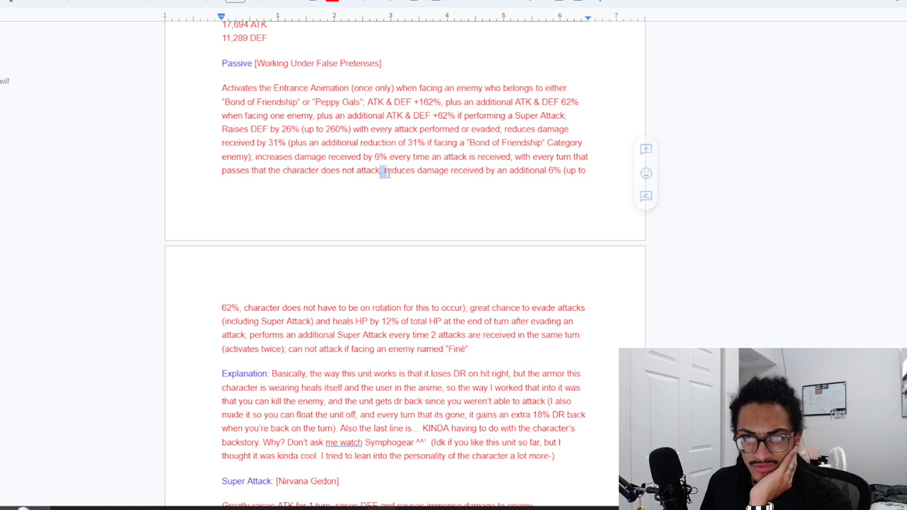
{"action": "double_click", "coordinate": [399, 170]}
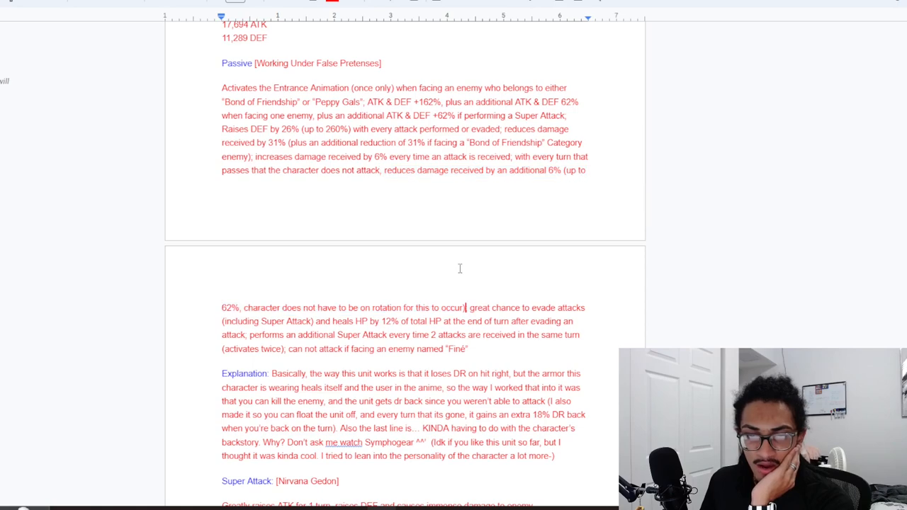
{"action": "scroll", "scroll_direction": "down", "scroll_amount": 3}
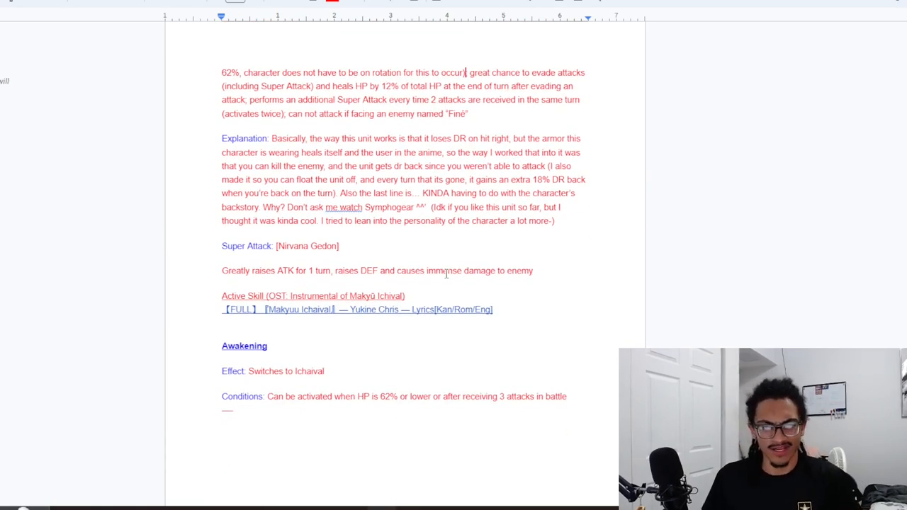
{"action": "scroll", "scroll_direction": "up", "scroll_amount": 3}
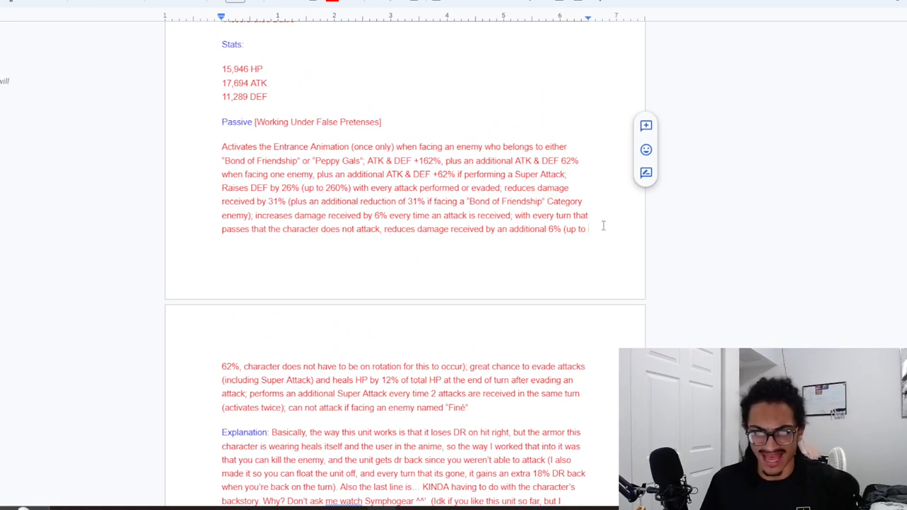
{"action": "scroll", "scroll_direction": "down", "scroll_amount": 3}
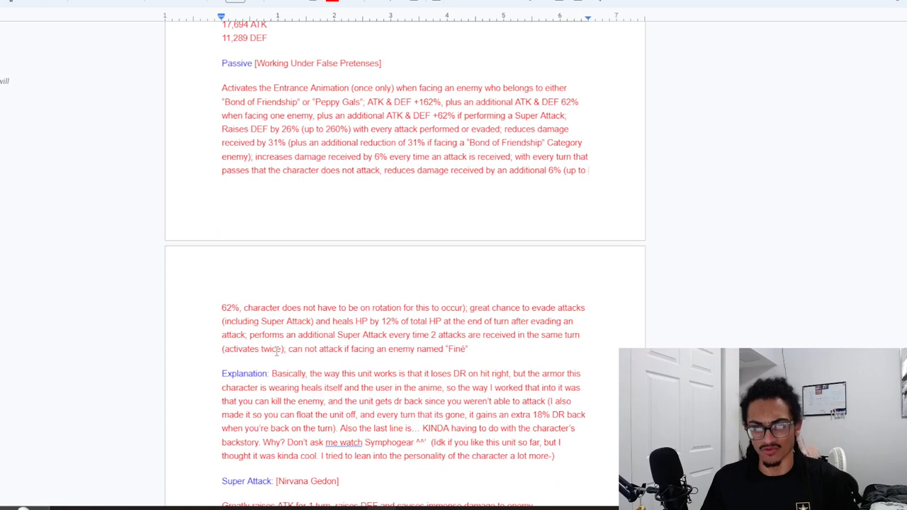
{"action": "scroll", "scroll_direction": "up", "scroll_amount": 3}
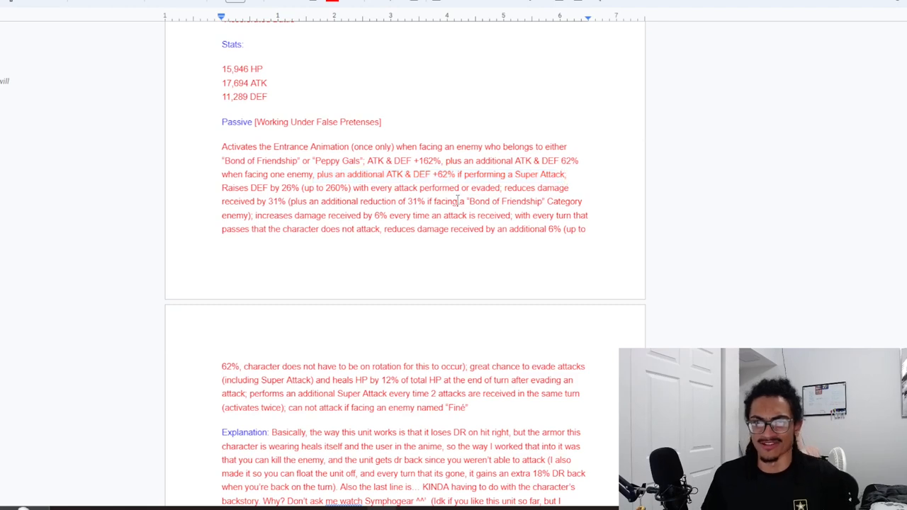
{"action": "scroll", "scroll_direction": "down", "scroll_amount": 3}
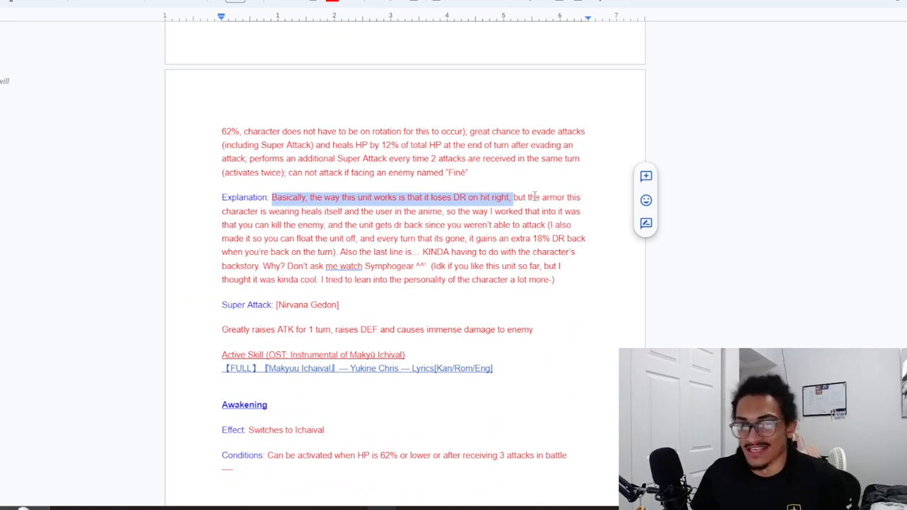
{"action": "scroll", "scroll_direction": "up", "scroll_amount": 3}
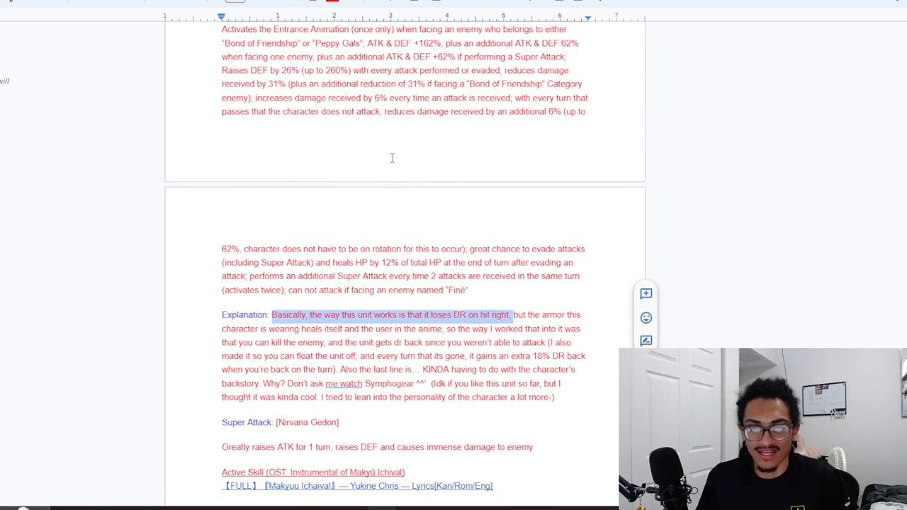
{"action": "scroll", "scroll_direction": "up", "scroll_amount": 3}
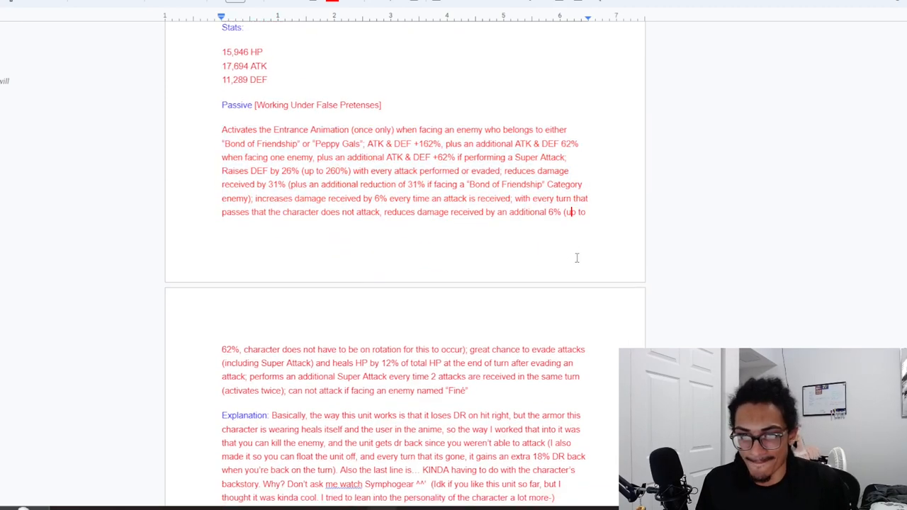
{"action": "scroll", "scroll_direction": "down", "scroll_amount": 3}
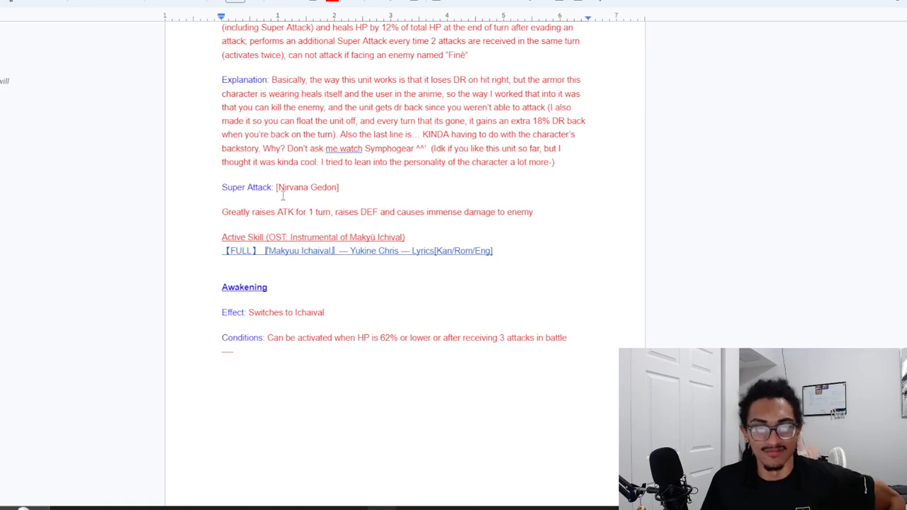
{"action": "left_click", "coordinate": [357, 212]}
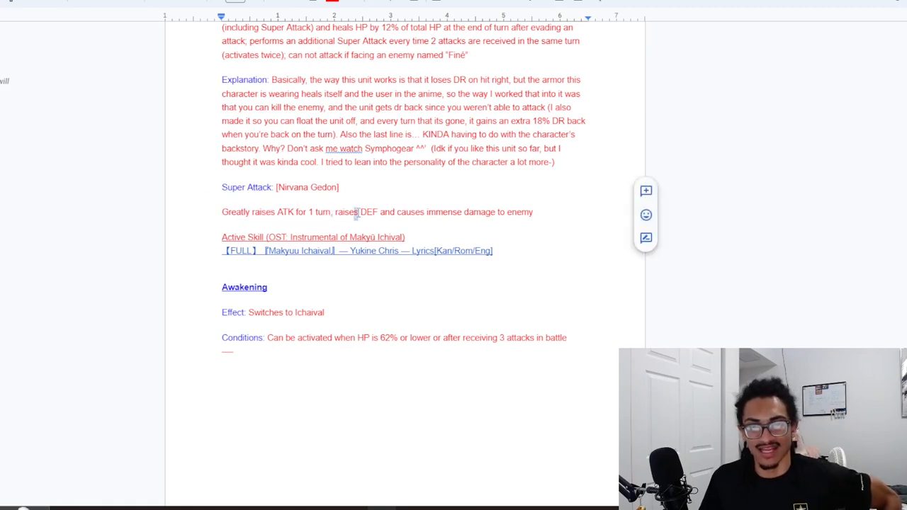
{"action": "left_click_drag", "start_coordinate": [413, 212], "coordinate": [533, 212]}
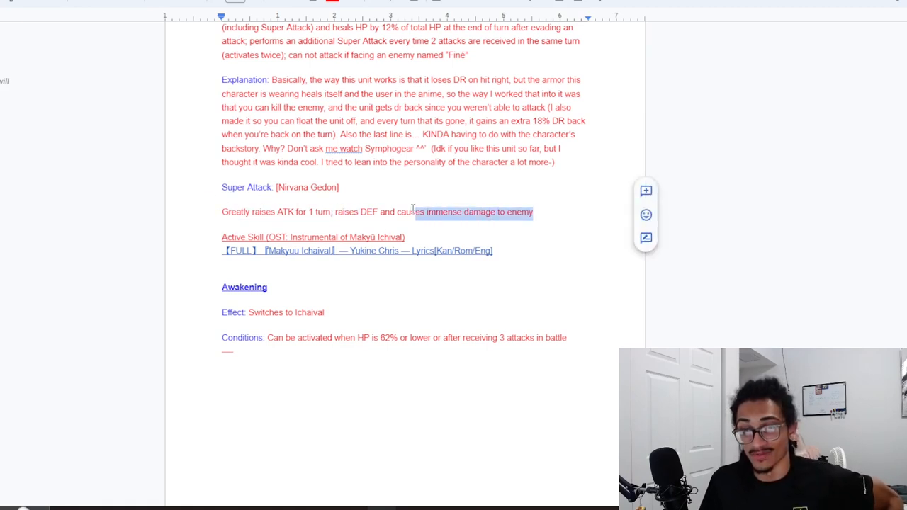
{"action": "scroll", "scroll_direction": "up", "scroll_amount": 3}
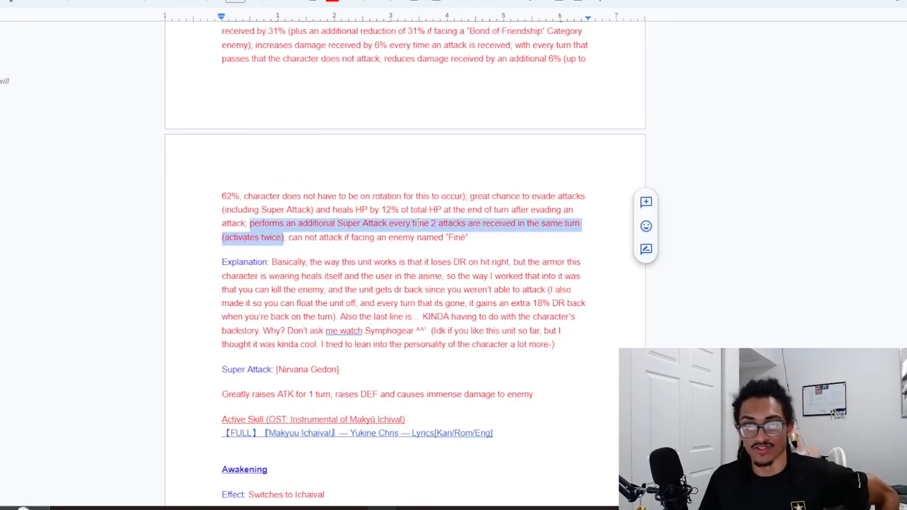
{"action": "scroll", "scroll_direction": "up", "scroll_amount": 3}
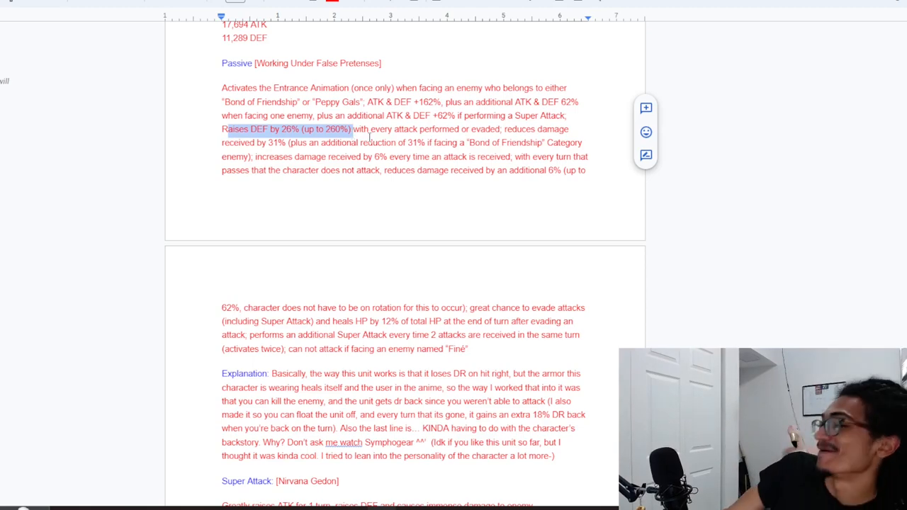
{"action": "scroll", "scroll_direction": "down", "scroll_amount": 3}
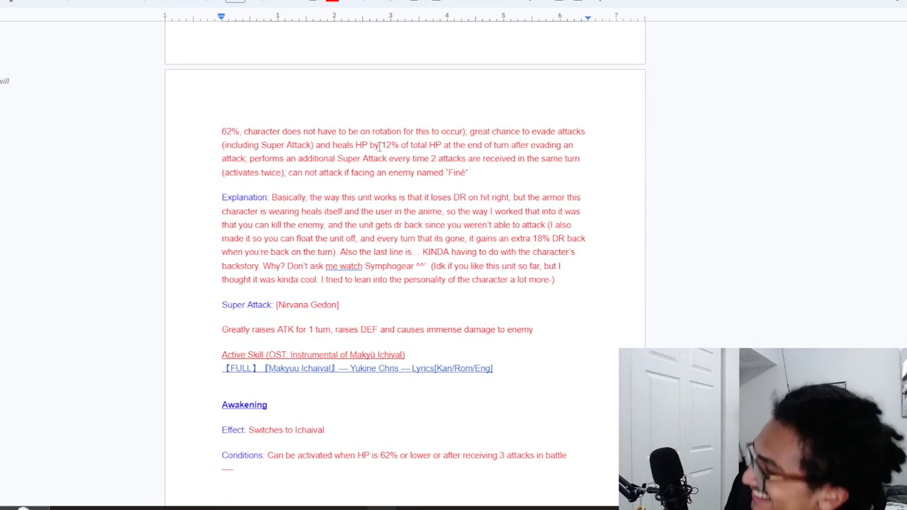
{"action": "scroll", "scroll_direction": "down", "scroll_amount": 3}
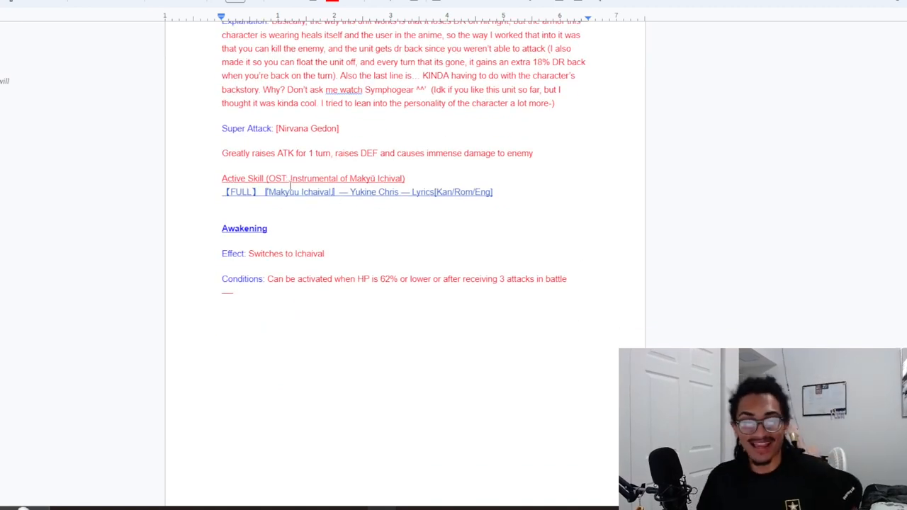
{"action": "scroll", "scroll_direction": "up", "scroll_amount": 3}
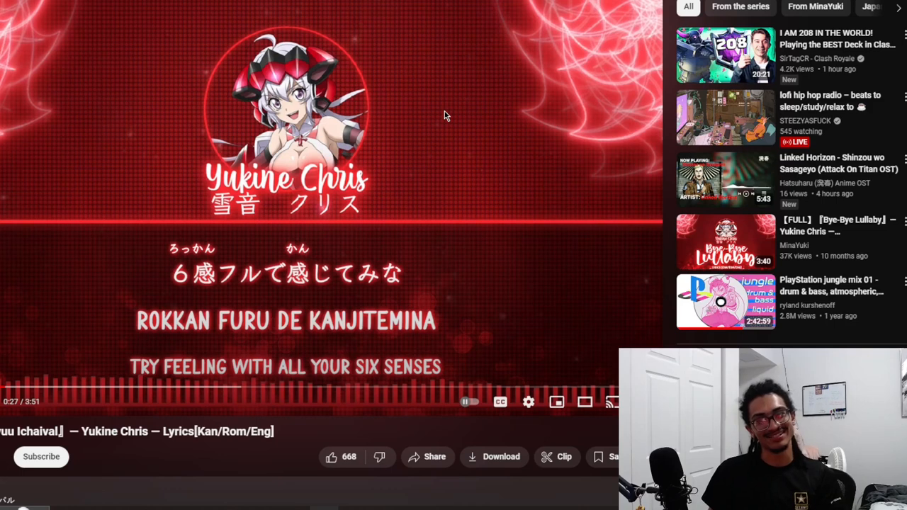
{"action": "mouse_move", "coordinate": [372, 218]}
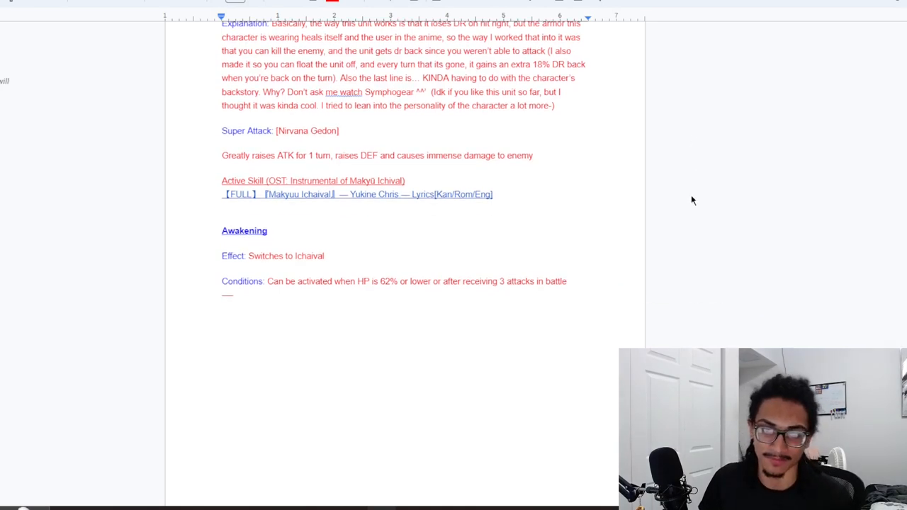
Scroll past Awakening to the Ichaival passive and Mega Death Party super attack.
{"action": "scroll", "scroll_direction": "down", "scroll_amount": 3}
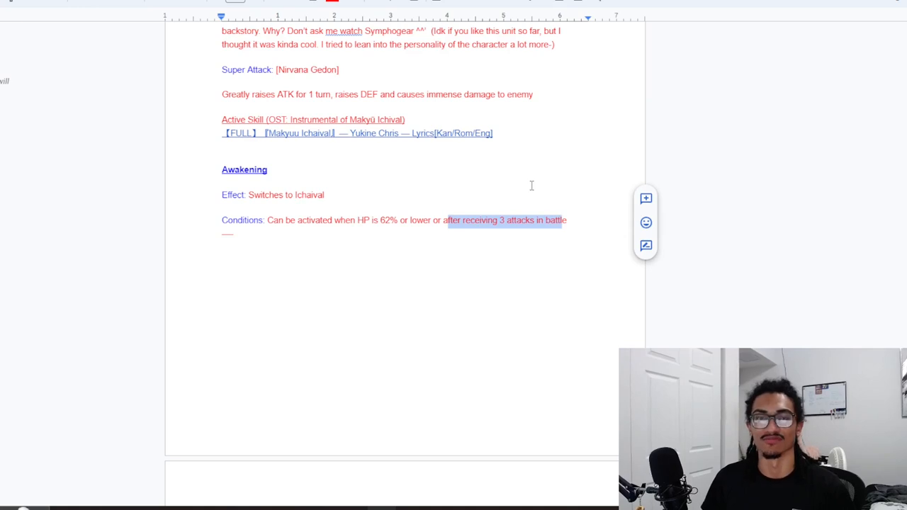
{"action": "scroll", "scroll_direction": "down", "scroll_amount": 3}
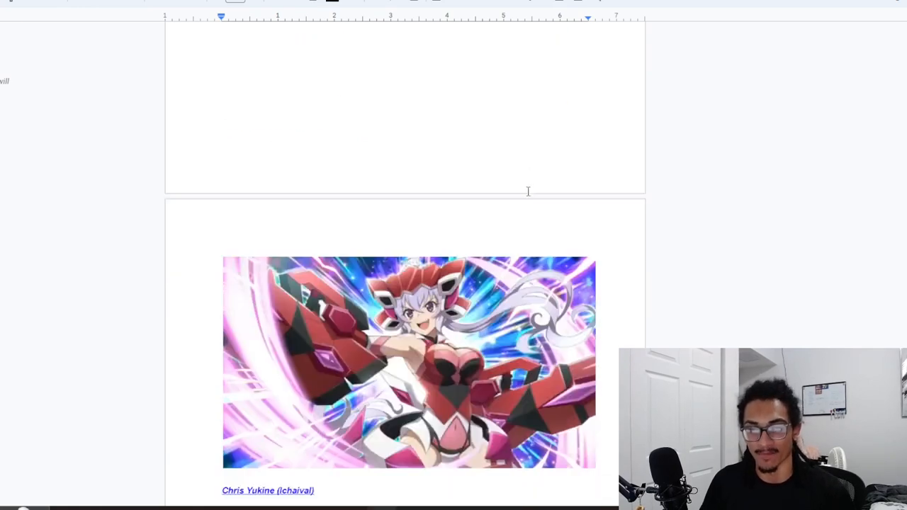
{"action": "scroll", "scroll_direction": "down", "scroll_amount": 3}
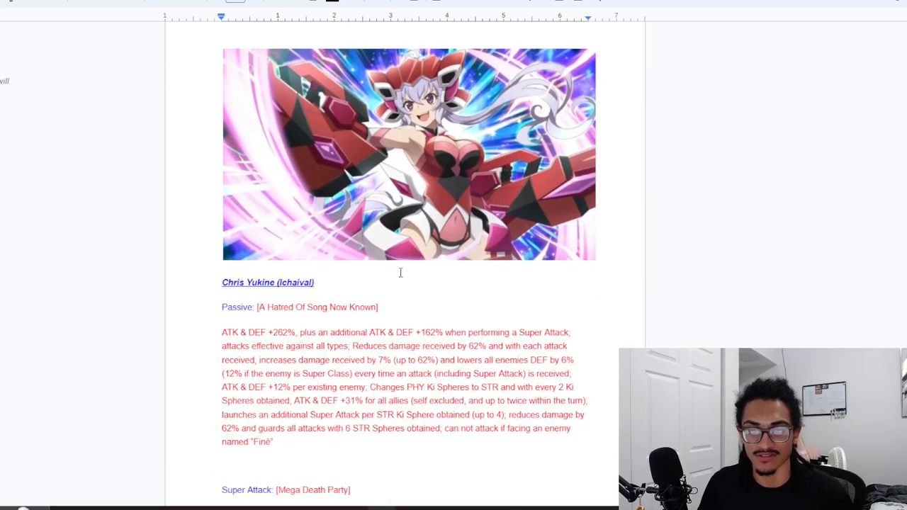
{"action": "scroll", "scroll_direction": "down", "scroll_amount": 3}
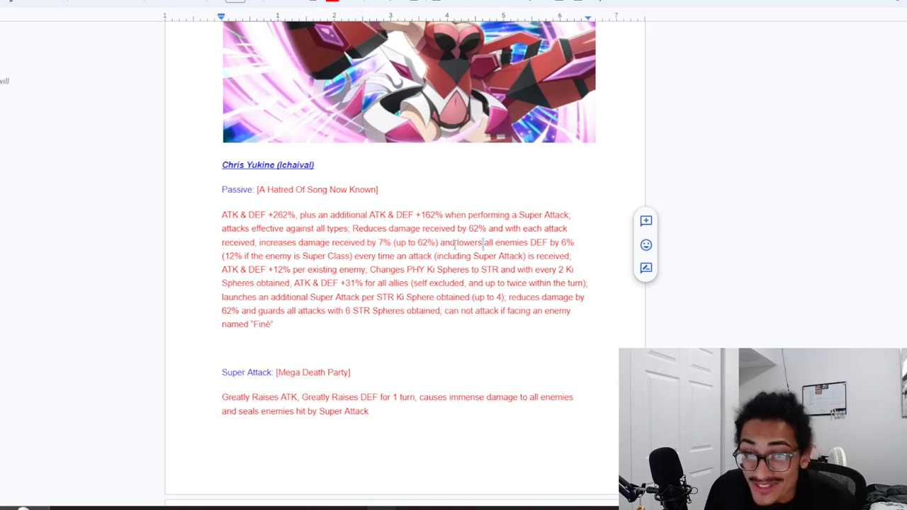
{"action": "left_click_drag", "start_coordinate": [455, 241], "coordinate": [352, 256]}
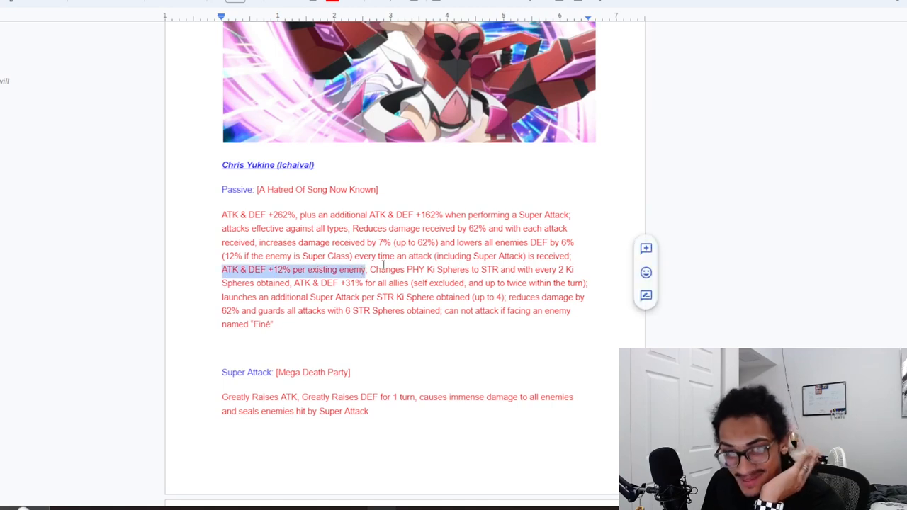
{"action": "left_click", "coordinate": [386, 269]}
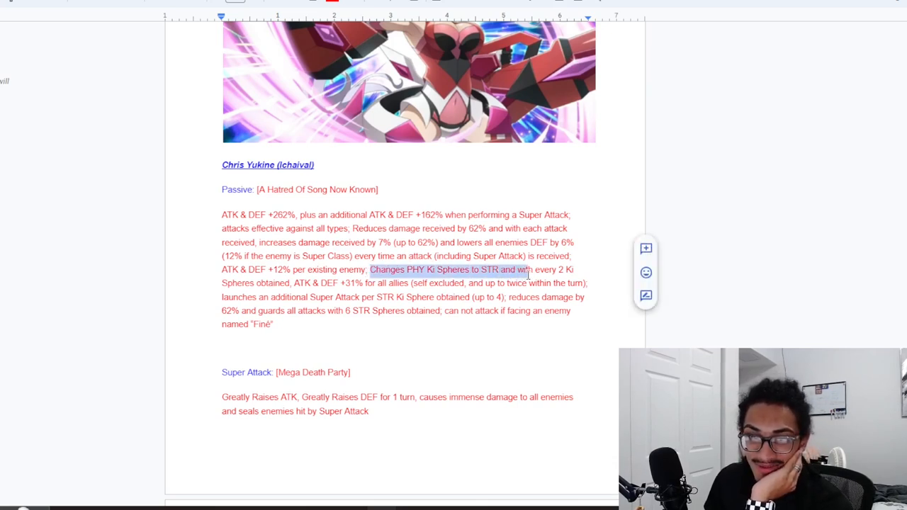
{"action": "left_click_drag", "start_coordinate": [528, 269], "coordinate": [292, 282]}
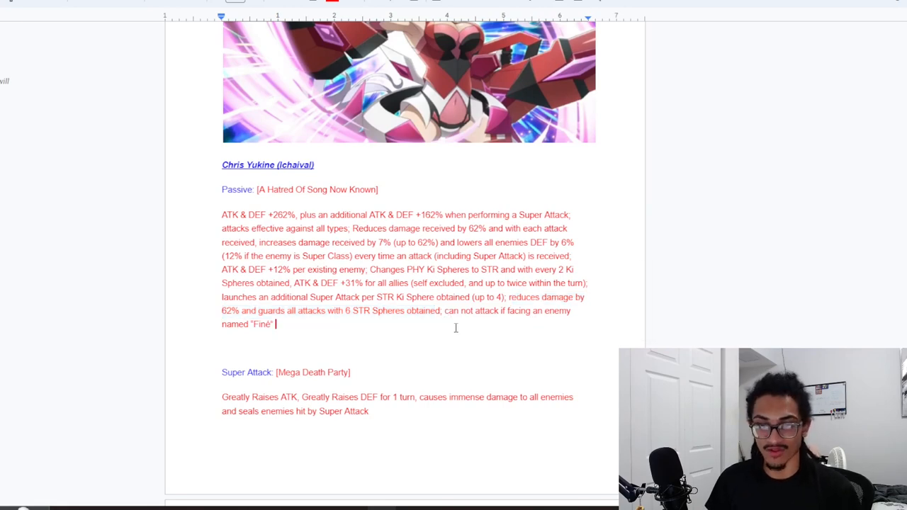
{"action": "scroll", "scroll_direction": "down", "scroll_amount": 3}
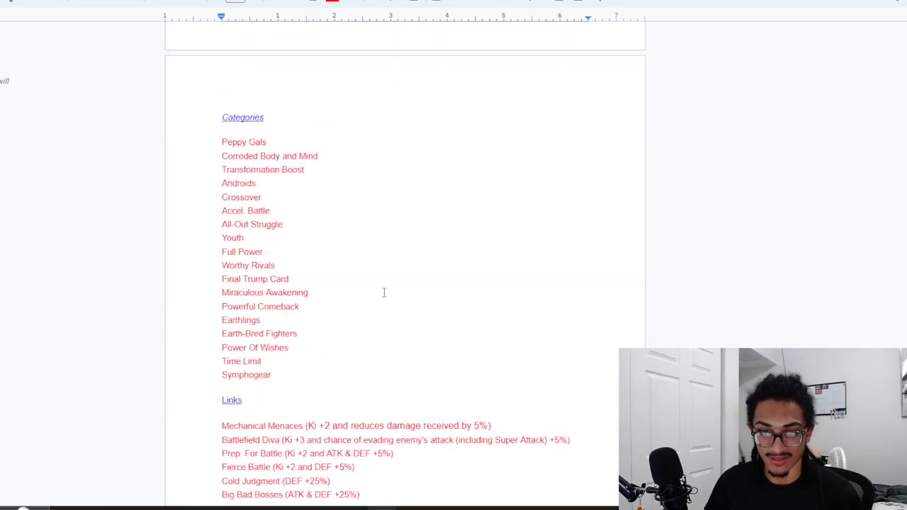
{"action": "scroll", "scroll_direction": "up", "scroll_amount": 3}
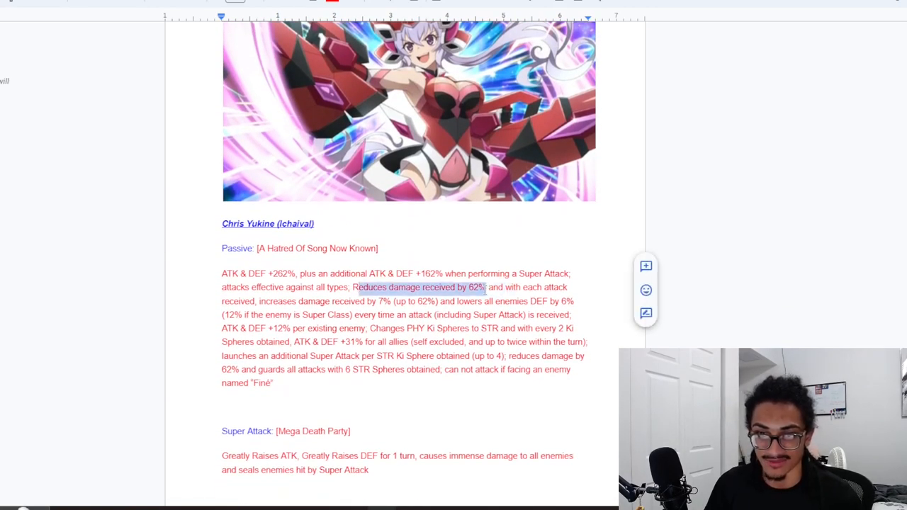
{"action": "left_click_drag", "start_coordinate": [480, 287], "coordinate": [441, 301]}
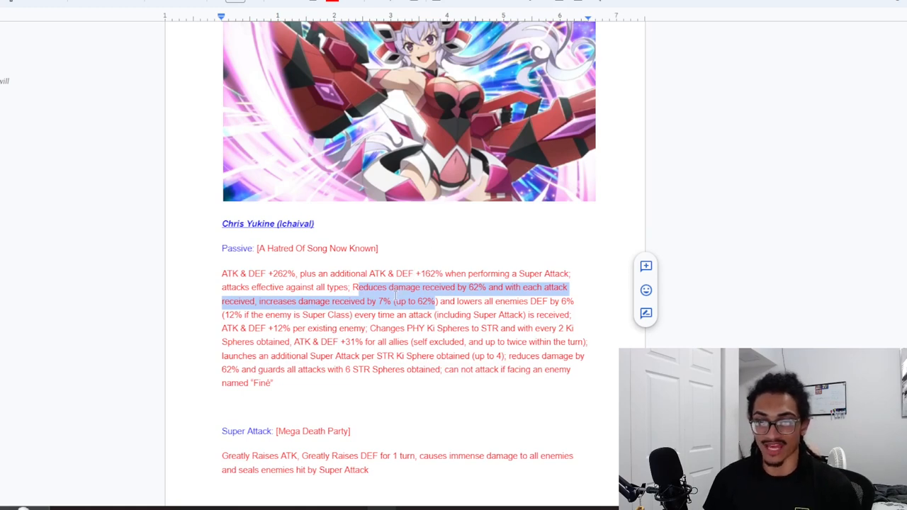
{"action": "scroll", "scroll_direction": "down", "scroll_amount": 3}
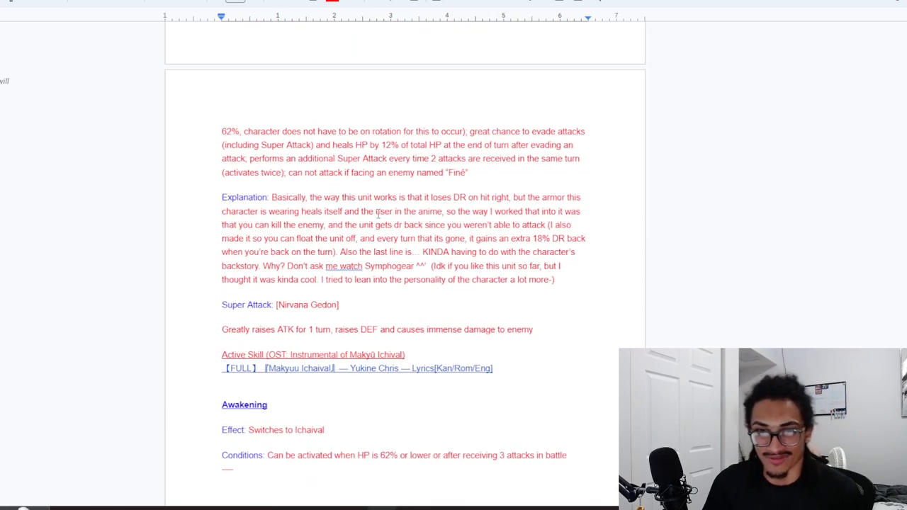
{"action": "scroll", "scroll_direction": "down", "scroll_amount": 3}
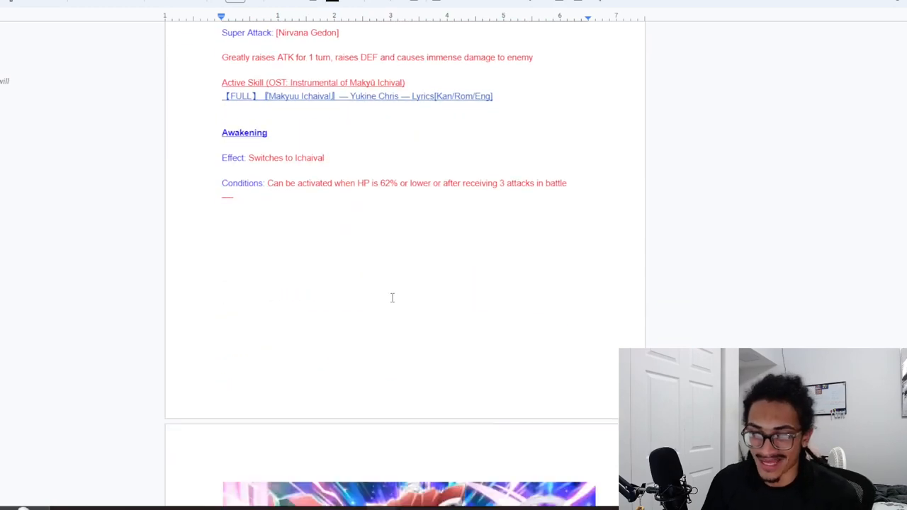
{"action": "scroll", "scroll_direction": "down", "scroll_amount": 3}
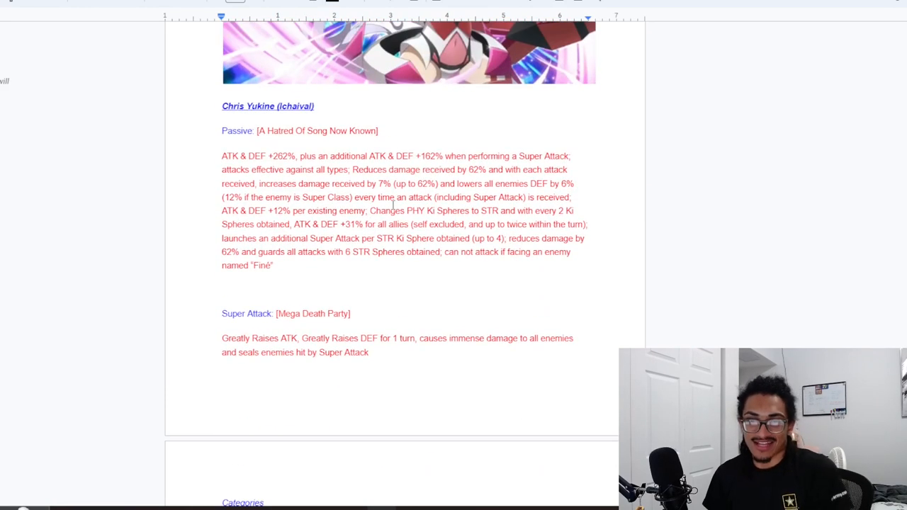
{"action": "left_click_drag", "start_coordinate": [350, 170], "coordinate": [383, 183]}
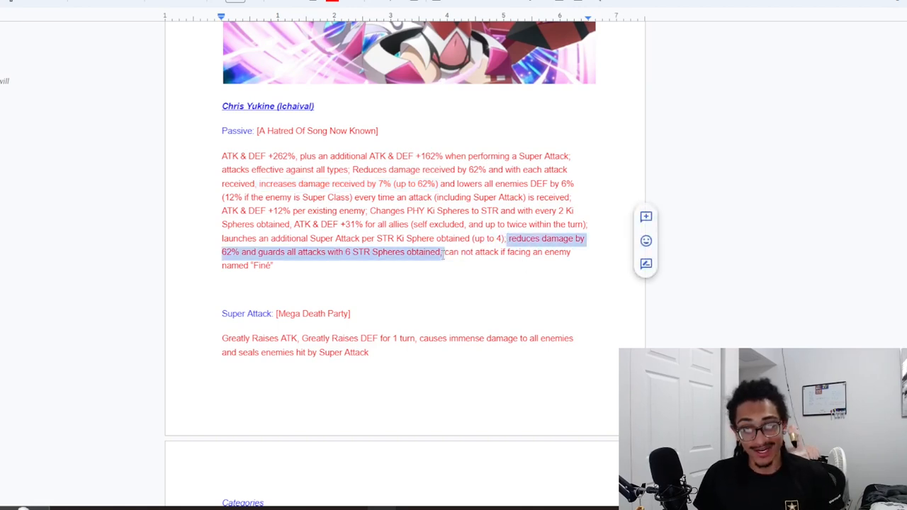
{"action": "mouse_move", "coordinate": [504, 279]}
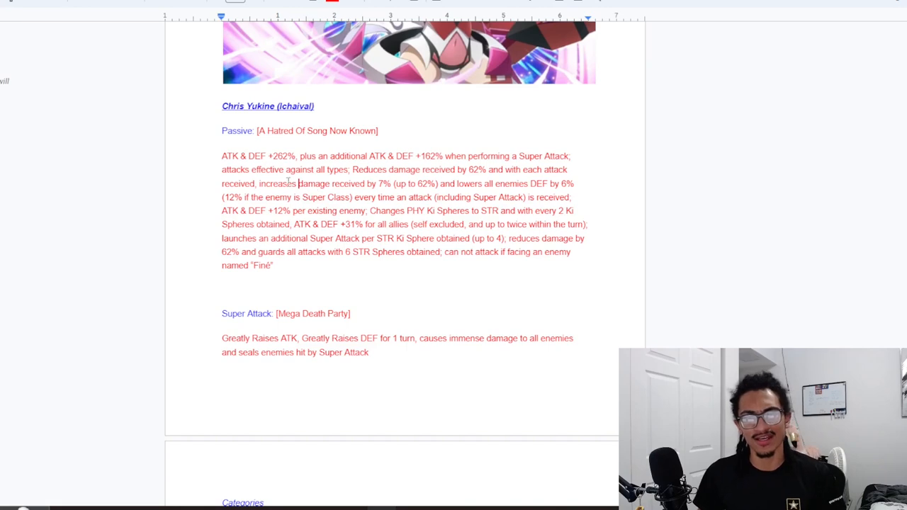
{"action": "left_click_drag", "start_coordinate": [259, 183], "coordinate": [440, 184]}
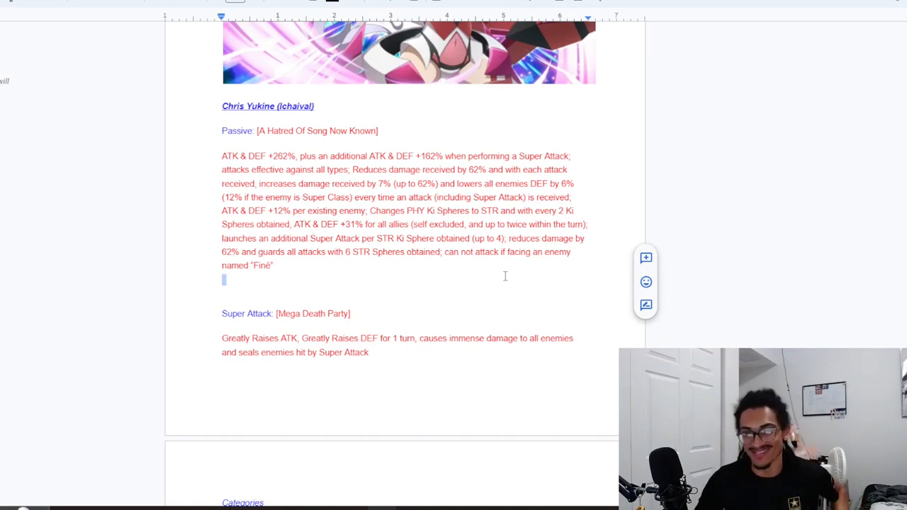
Highlight the passive's damage-increase/DEF-lowering clause and its 31% damage reduction clause.
{"action": "left_click_drag", "start_coordinate": [258, 183], "coordinate": [496, 197]}
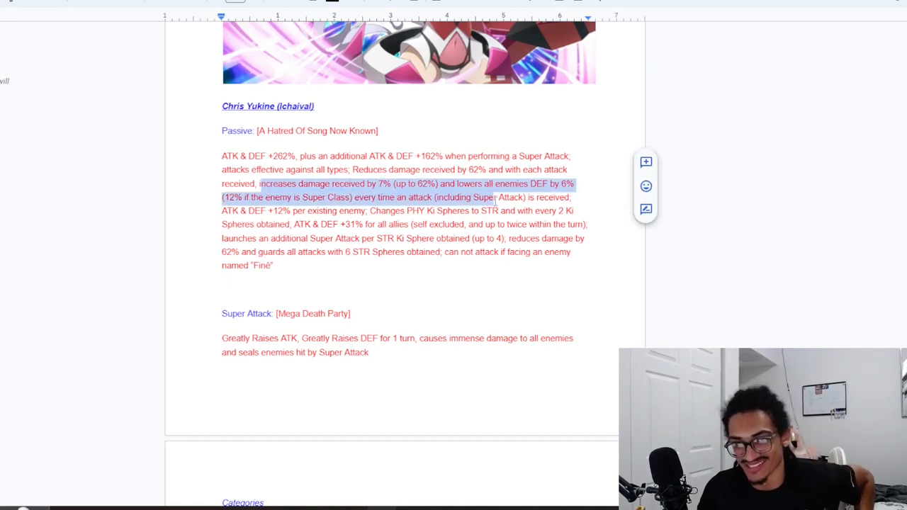
{"action": "scroll", "scroll_direction": "down", "scroll_amount": 3}
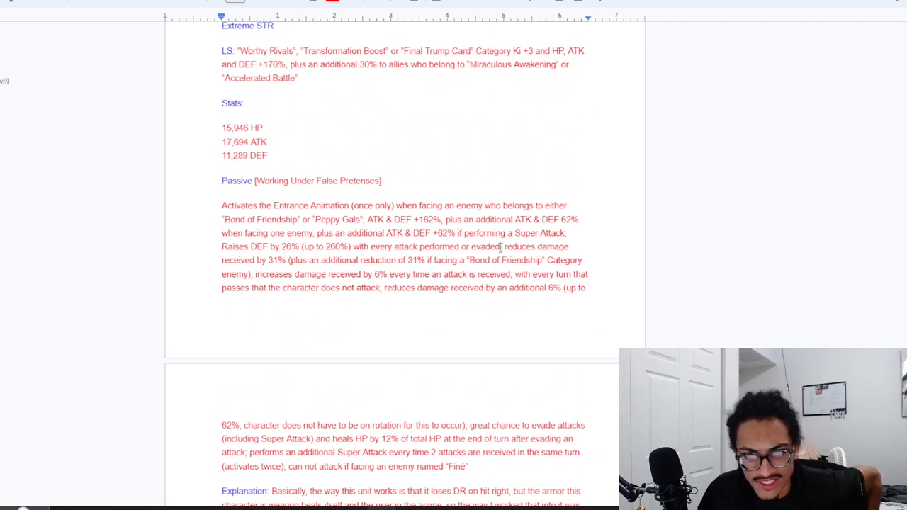
{"action": "left_click_drag", "start_coordinate": [503, 246], "coordinate": [283, 260]}
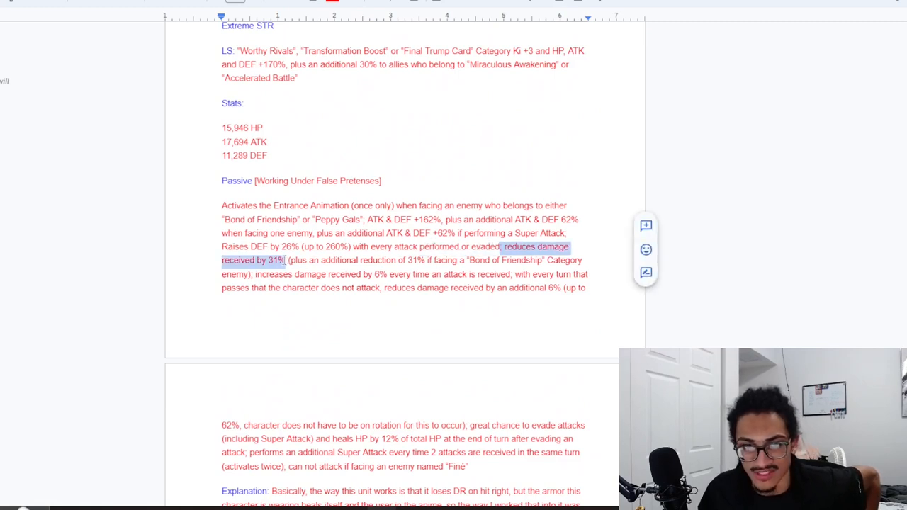
{"action": "left_click", "coordinate": [290, 260]}
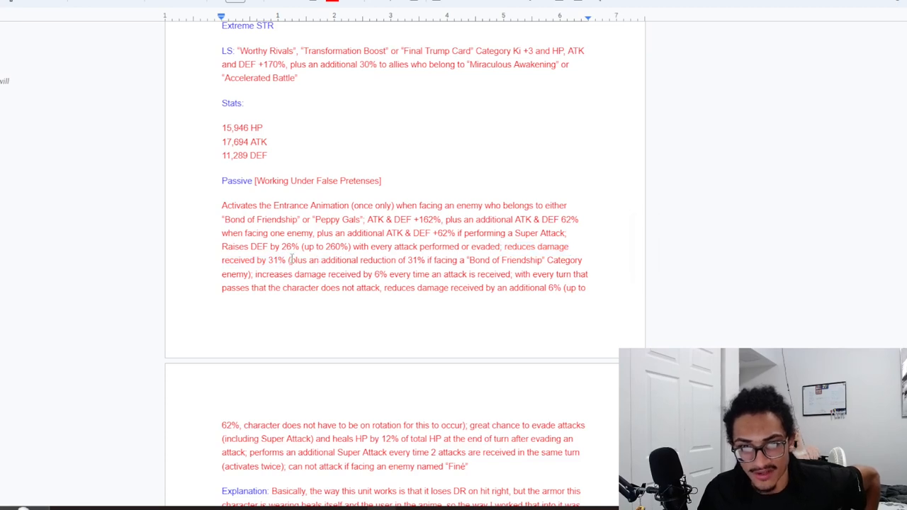
Highlight the additional 31% reduction clause, then deselect the 6% and damage-increase clauses.
{"action": "left_click_drag", "start_coordinate": [289, 260], "coordinate": [425, 260]}
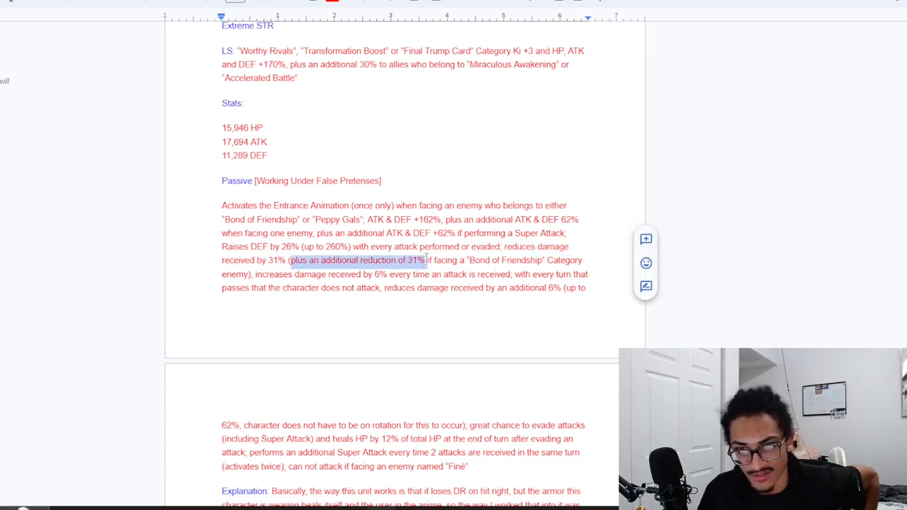
{"action": "left_click", "coordinate": [305, 288]}
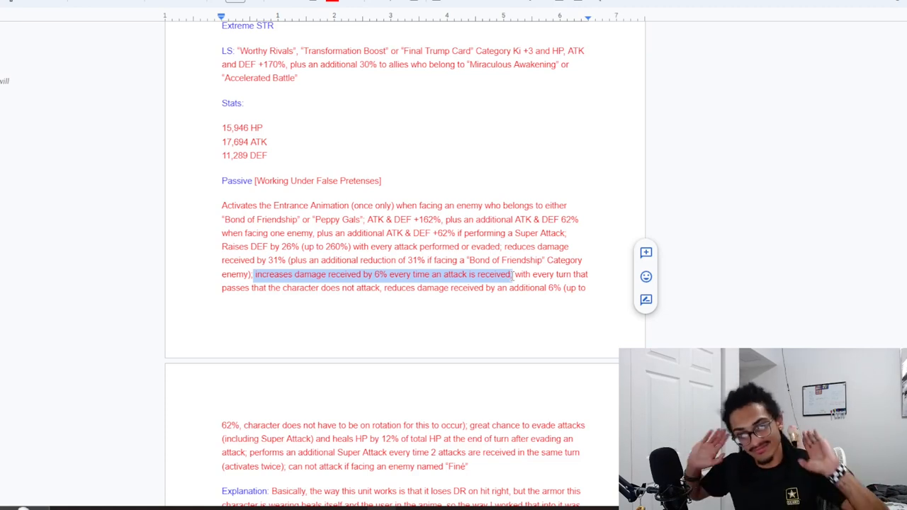
{"action": "left_click", "coordinate": [514, 274]}
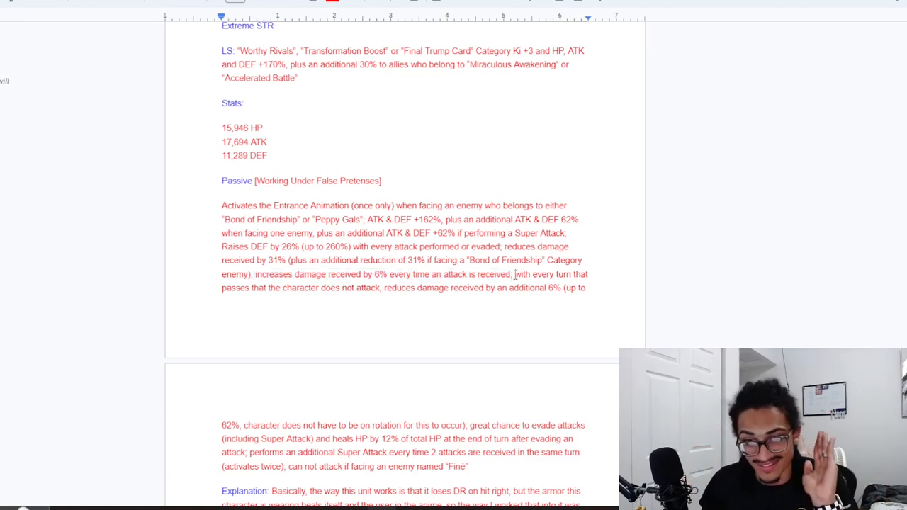
{"action": "scroll", "scroll_direction": "down", "scroll_amount": 3}
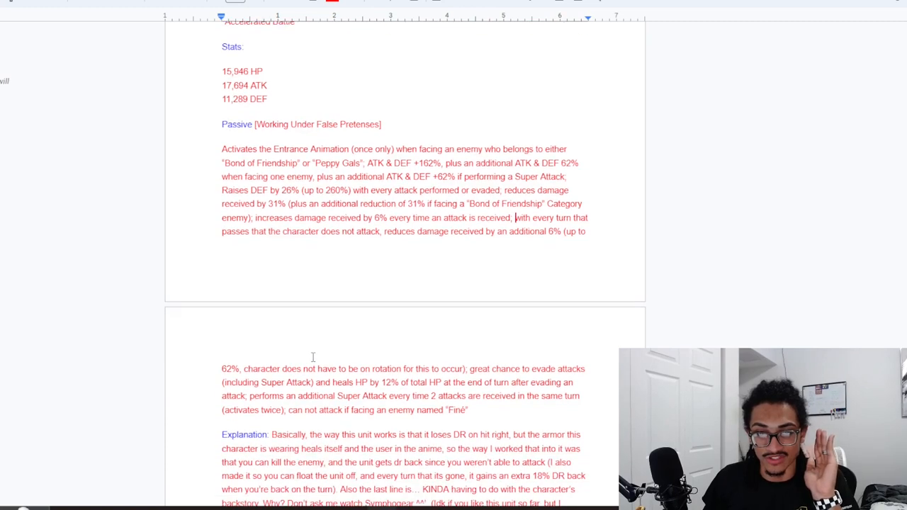
{"action": "scroll", "scroll_direction": "down", "scroll_amount": 3}
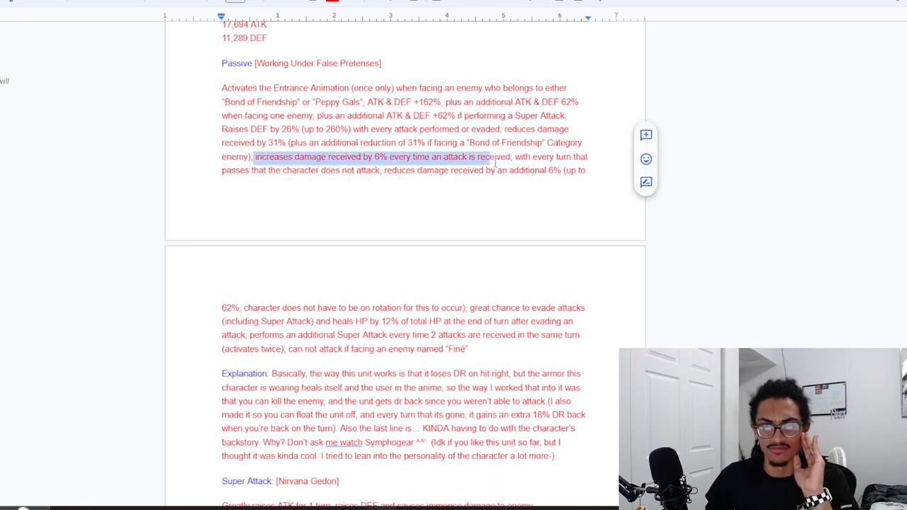
{"action": "left_click", "coordinate": [472, 189]}
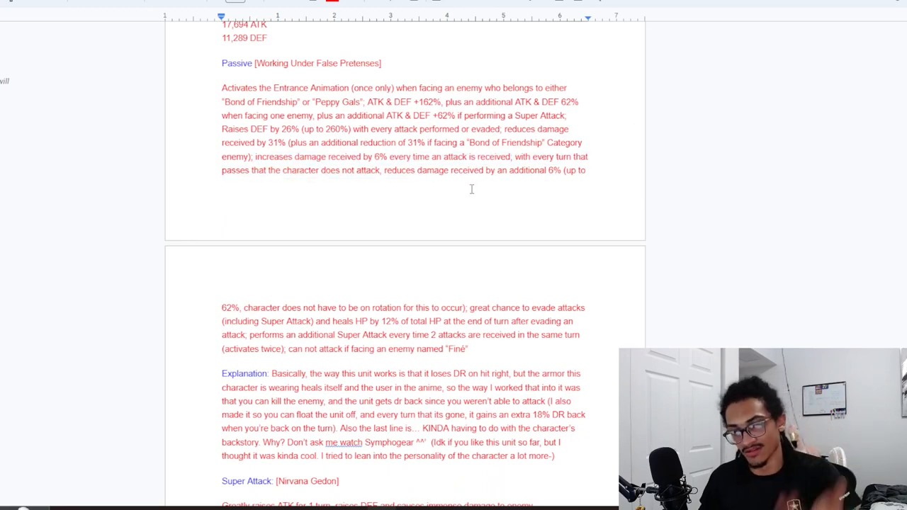
Scroll past the Ichaival Super Attack to the Categories list and Links section.
{"action": "scroll", "scroll_direction": "down", "scroll_amount": 3}
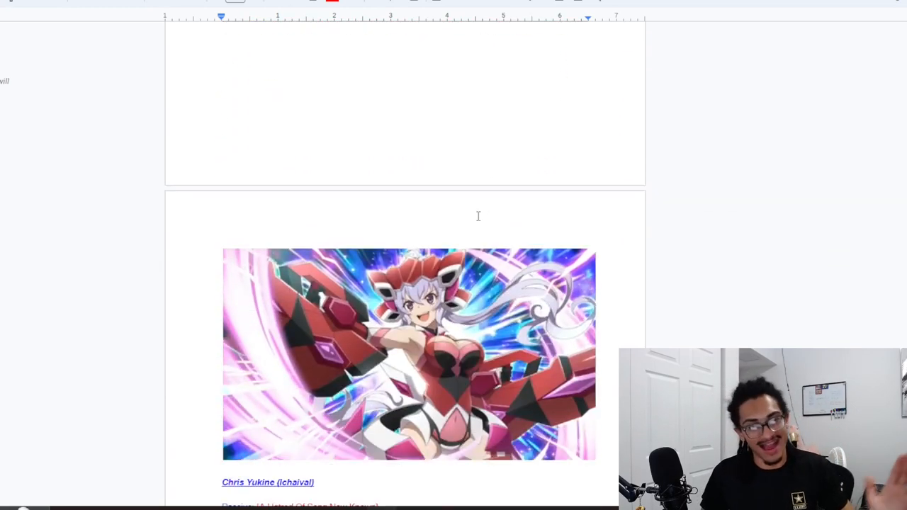
{"action": "scroll", "scroll_direction": "down", "scroll_amount": 3}
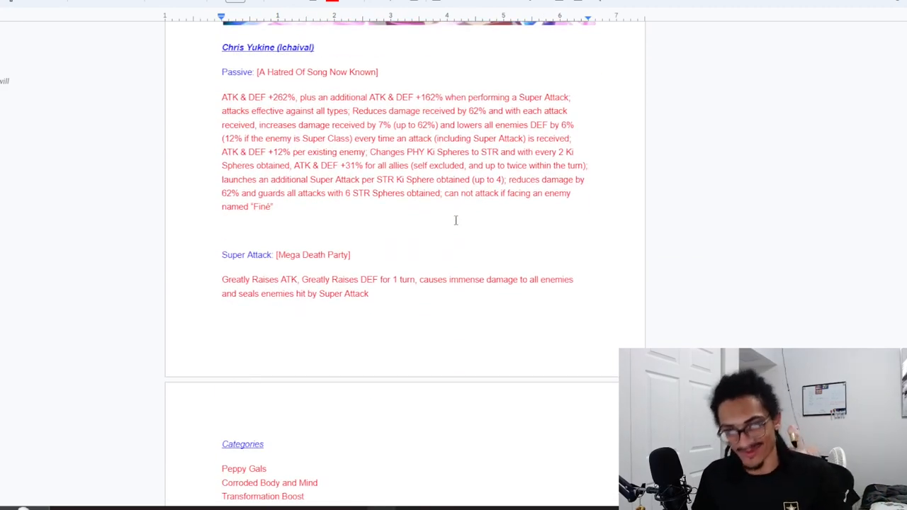
{"action": "scroll", "scroll_direction": "down", "scroll_amount": 3}
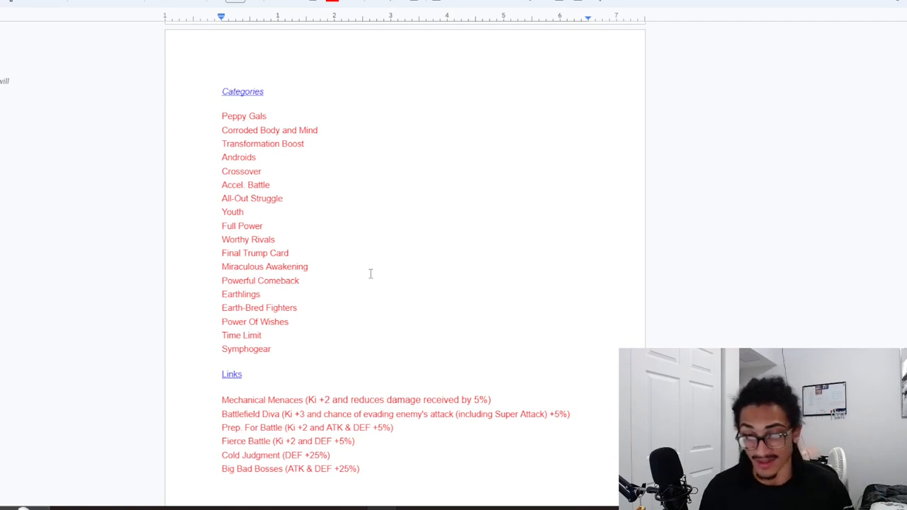
{"action": "mouse_move", "coordinate": [383, 295]}
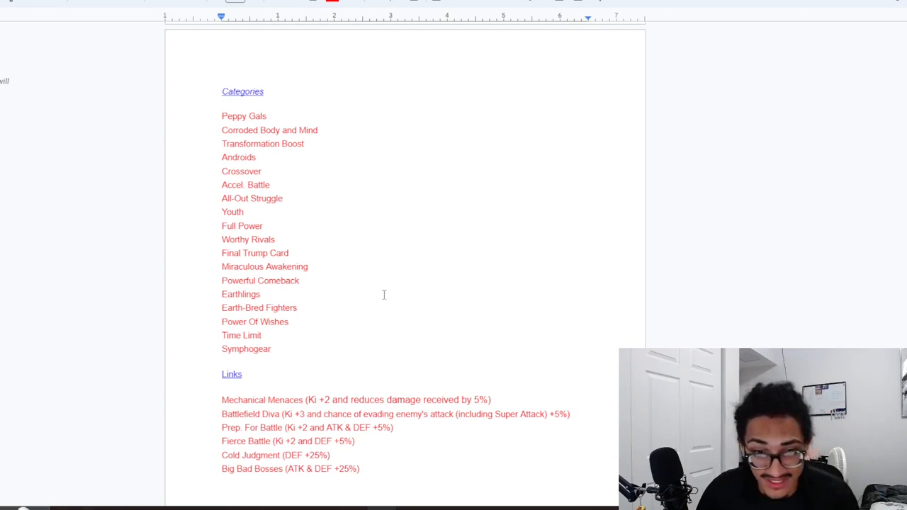
Drag-select the link entries from Mechanical Menaces to Cold Judgment.
{"action": "scroll", "scroll_direction": "down", "scroll_amount": 3}
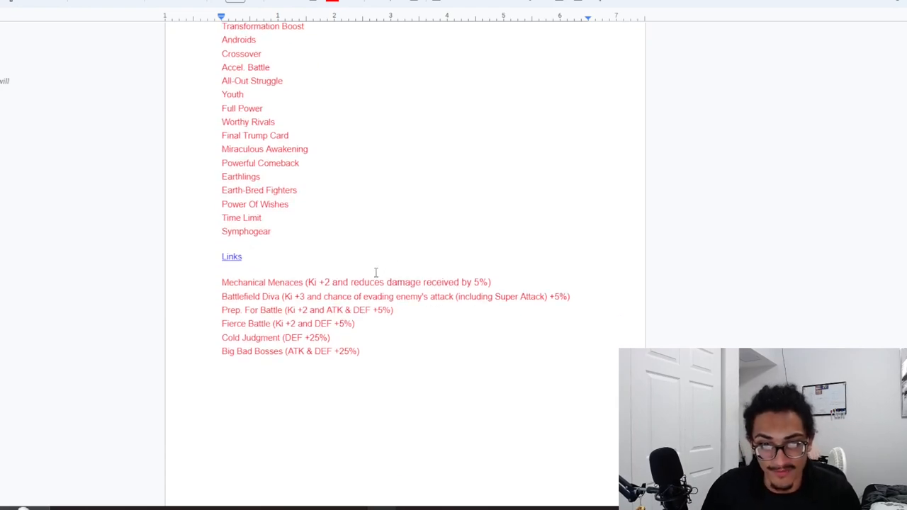
{"action": "scroll", "scroll_direction": "down", "scroll_amount": 3}
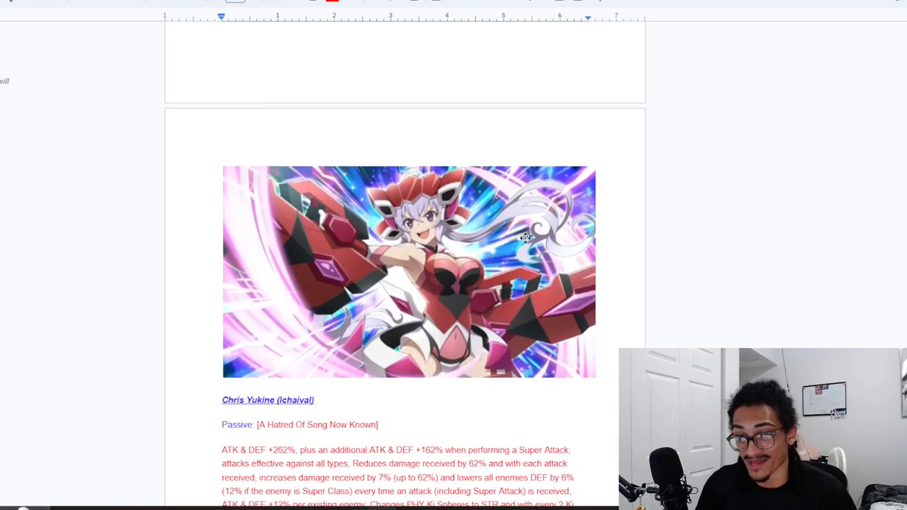
{"action": "scroll", "scroll_direction": "down", "scroll_amount": 3}
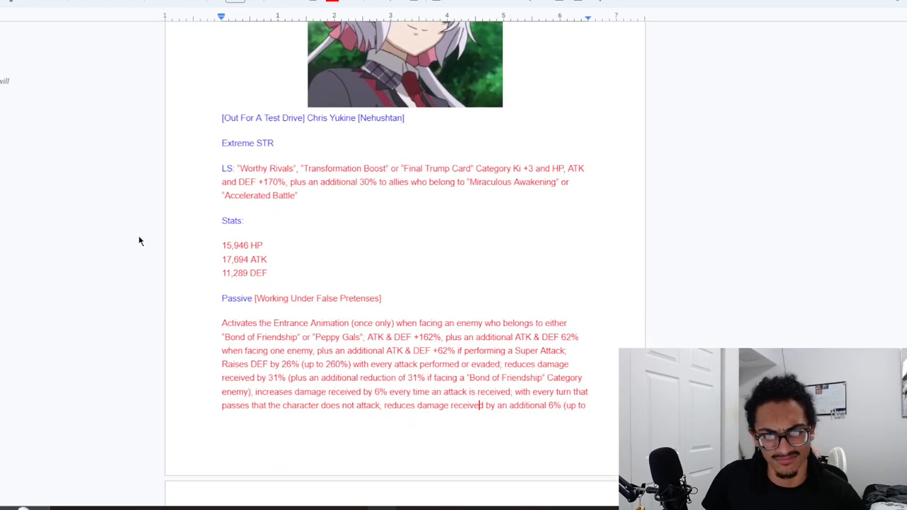
{"action": "scroll", "scroll_direction": "down", "scroll_amount": 3}
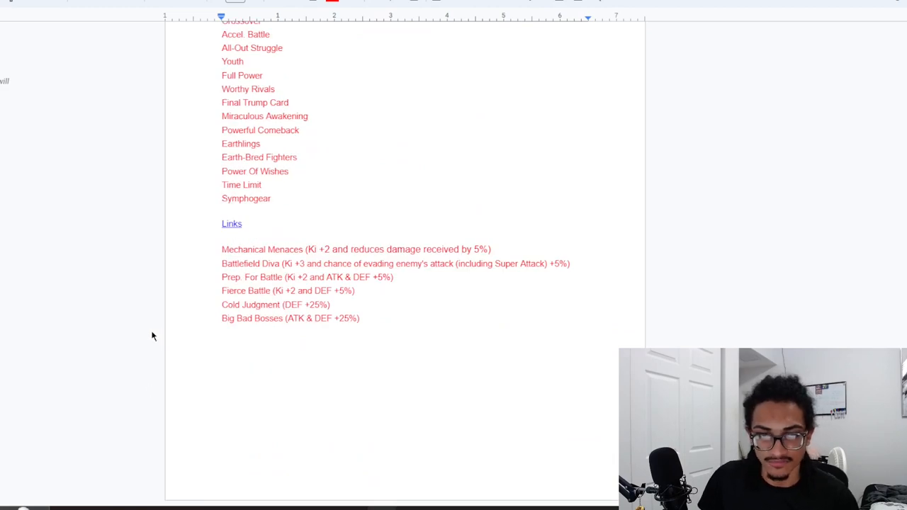
{"action": "mouse_move", "coordinate": [163, 326]}
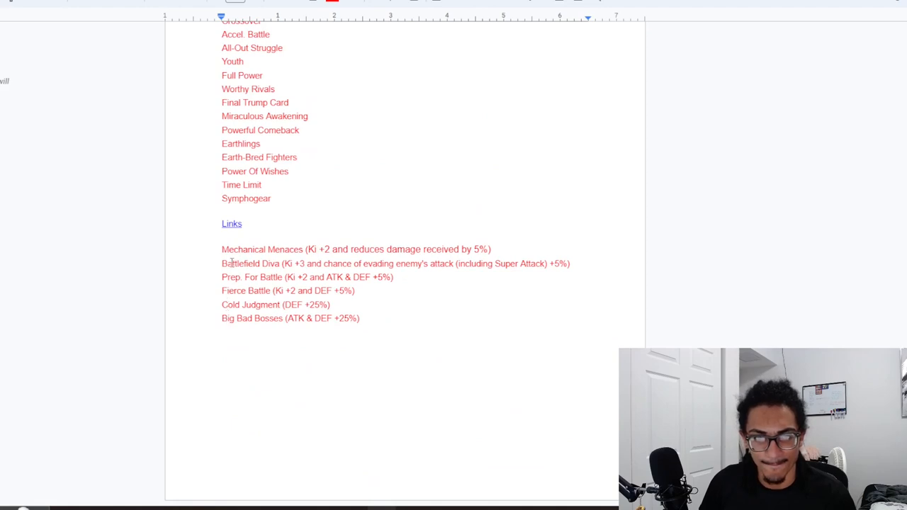
{"action": "left_click_drag", "start_coordinate": [222, 249], "coordinate": [368, 312]}
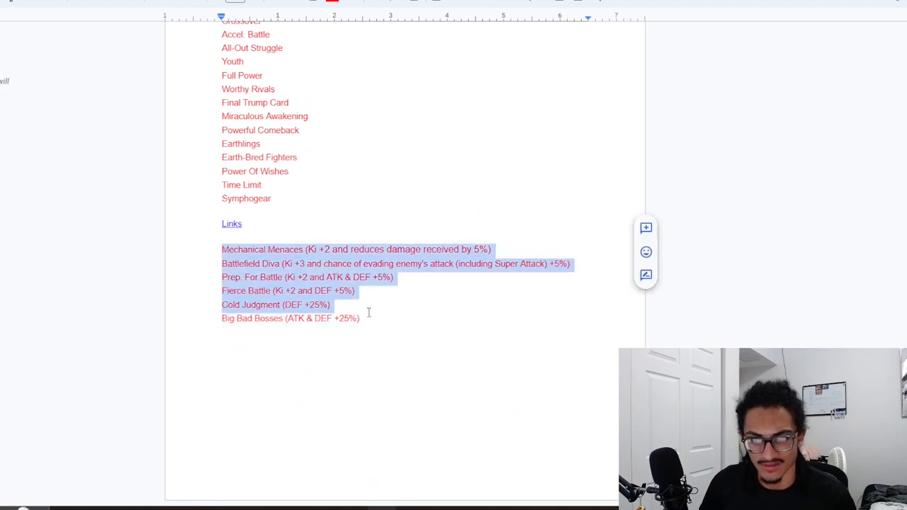
Select the base passive's extra 31% reduction clause against Bond of Friendship enemies.
{"action": "scroll", "scroll_direction": "up", "scroll_amount": 3}
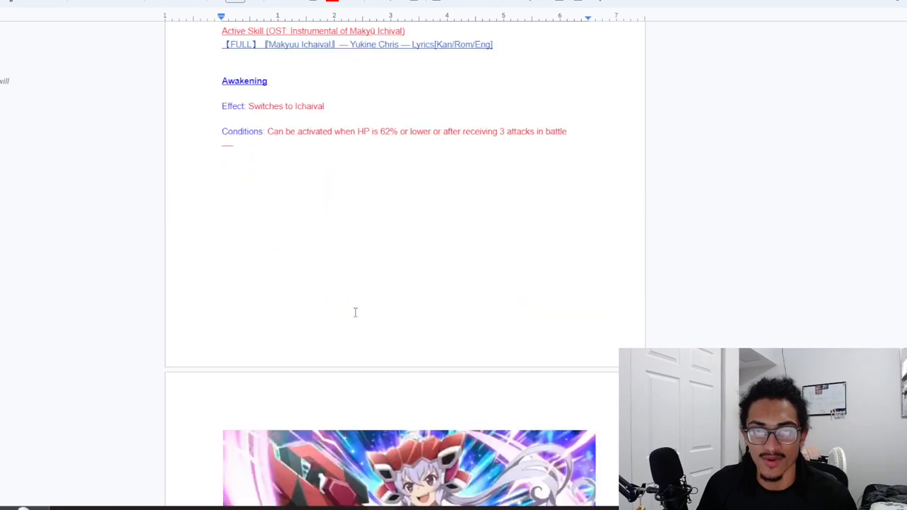
{"action": "scroll", "scroll_direction": "down", "scroll_amount": 3}
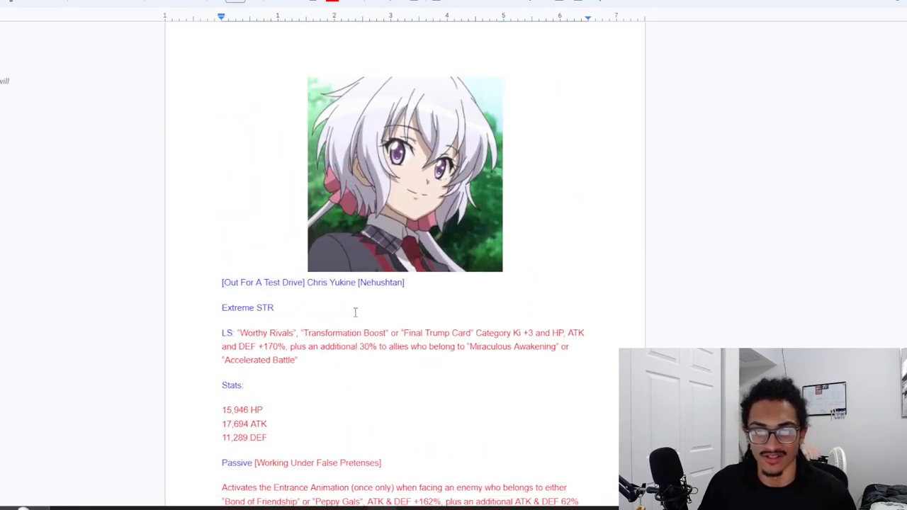
{"action": "scroll", "scroll_direction": "down", "scroll_amount": 3}
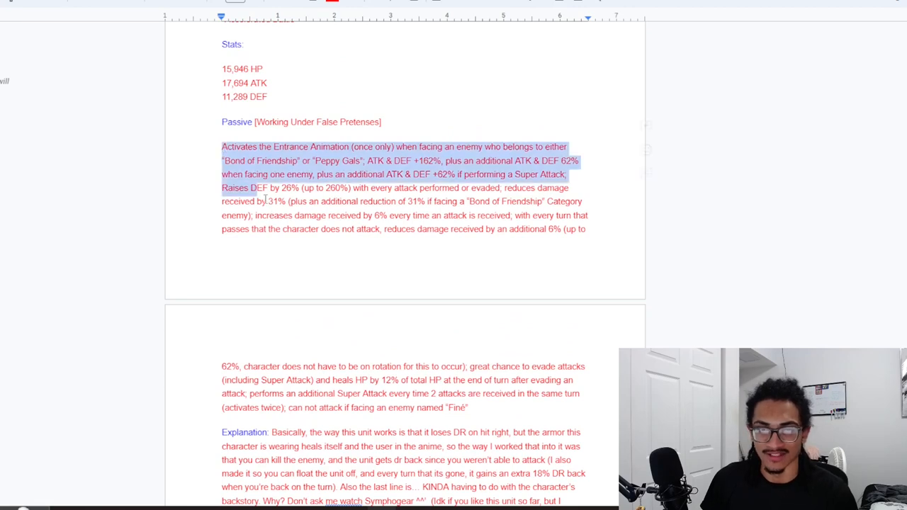
{"action": "scroll", "scroll_direction": "down", "scroll_amount": 3}
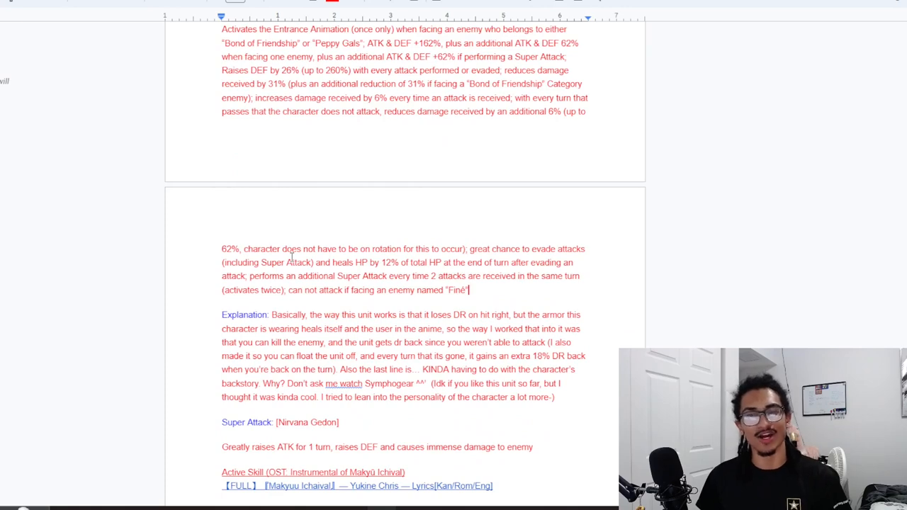
{"action": "scroll", "scroll_direction": "up", "scroll_amount": 3}
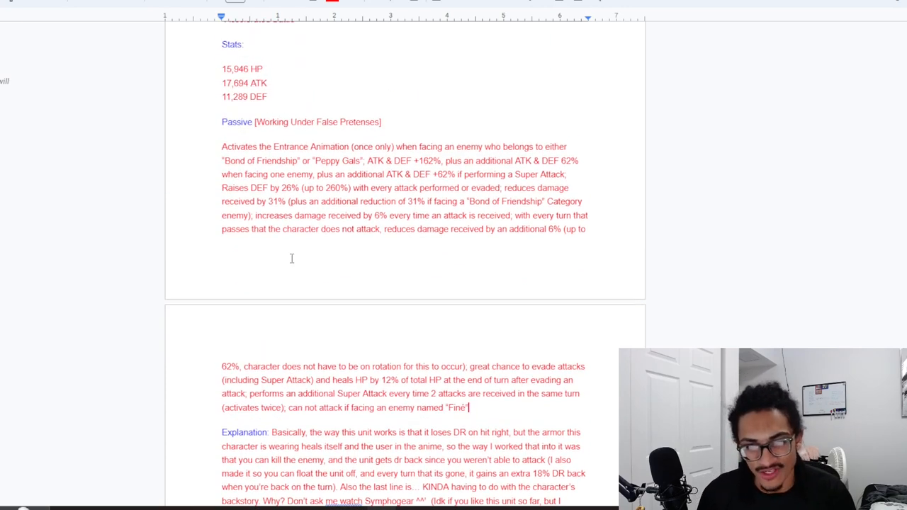
{"action": "scroll", "scroll_direction": "down", "scroll_amount": 3}
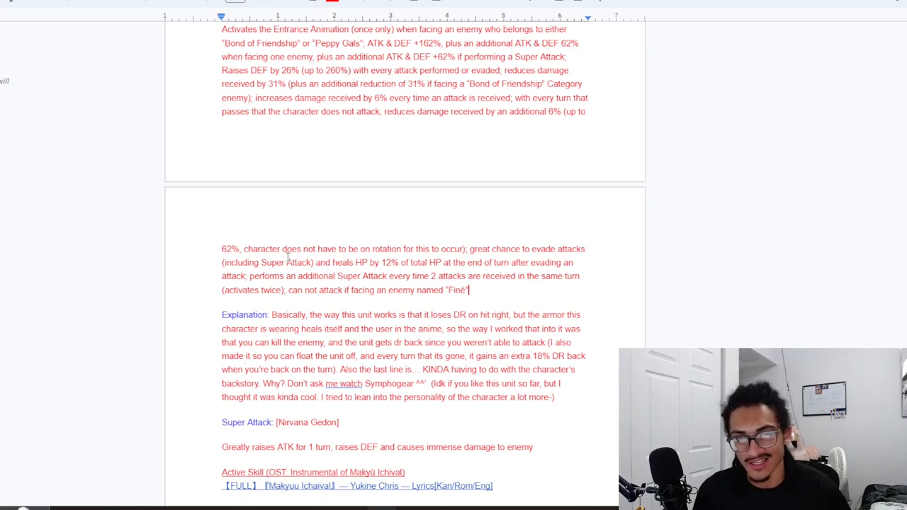
{"action": "scroll", "scroll_direction": "up", "scroll_amount": 3}
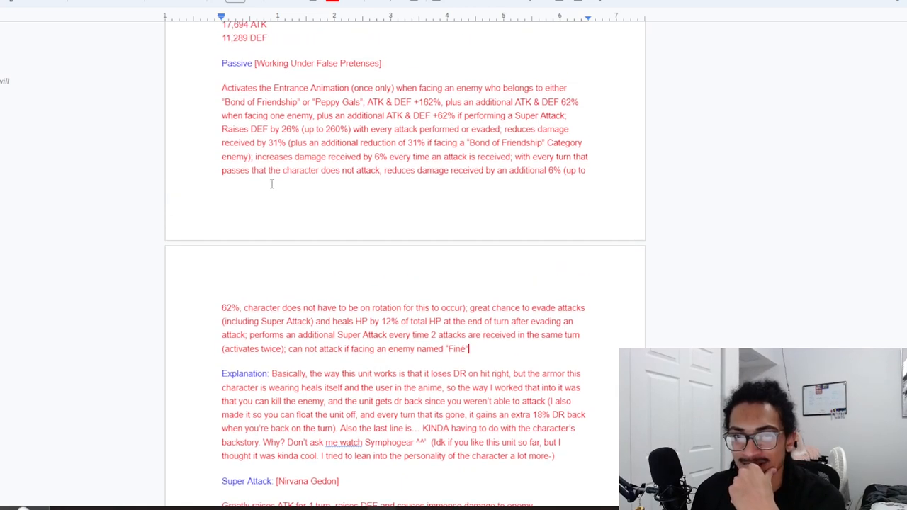
{"action": "left_click_drag", "start_coordinate": [290, 142], "coordinate": [251, 156]}
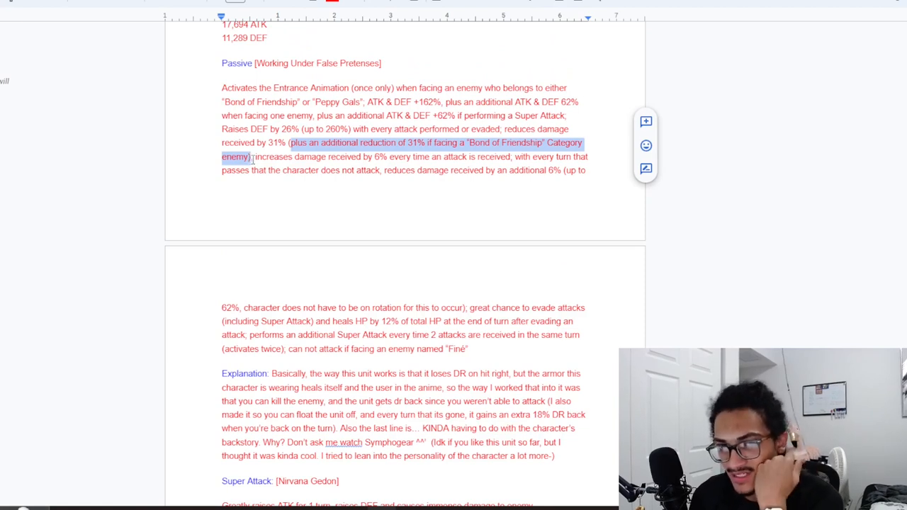
Scroll to the base form's Explanation, Nirvana Gedon Super Attack and Awakening sections.
{"action": "scroll", "scroll_direction": "down", "scroll_amount": 3}
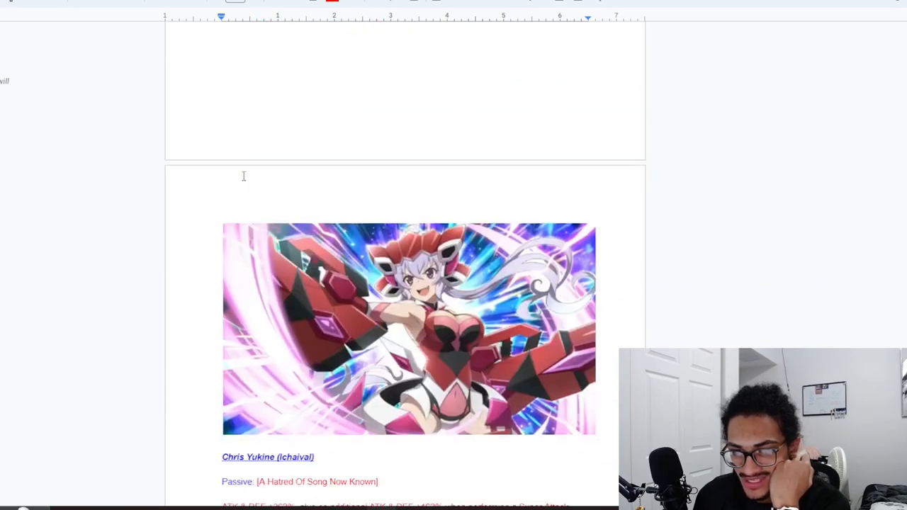
{"action": "scroll", "scroll_direction": "down", "scroll_amount": 3}
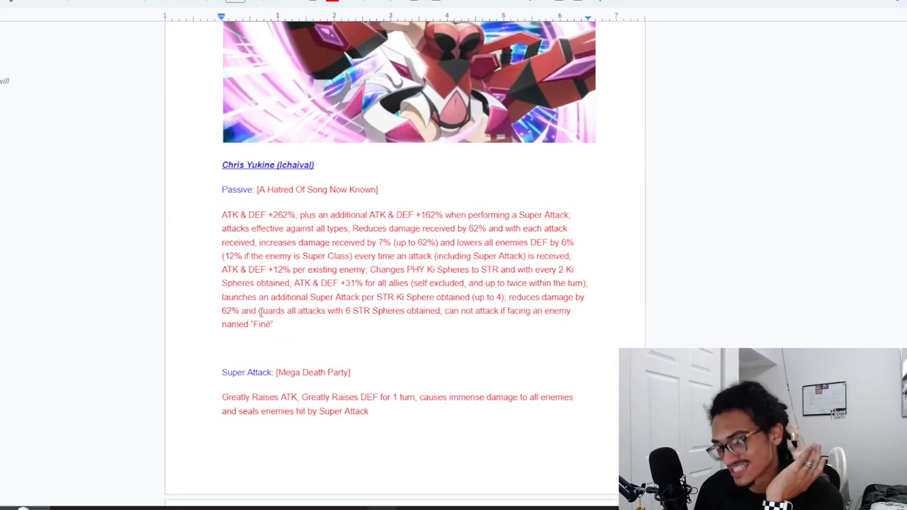
{"action": "scroll", "scroll_direction": "down", "scroll_amount": 3}
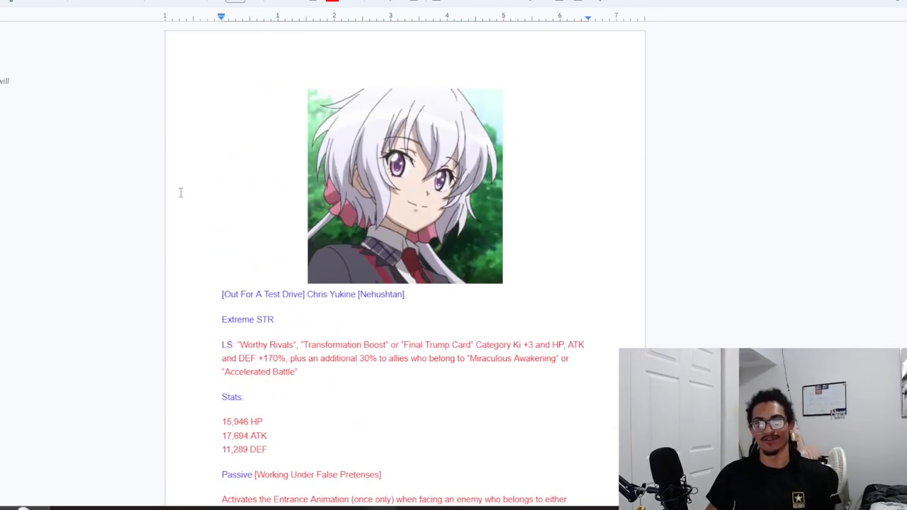
{"action": "scroll", "scroll_direction": "down", "scroll_amount": 3}
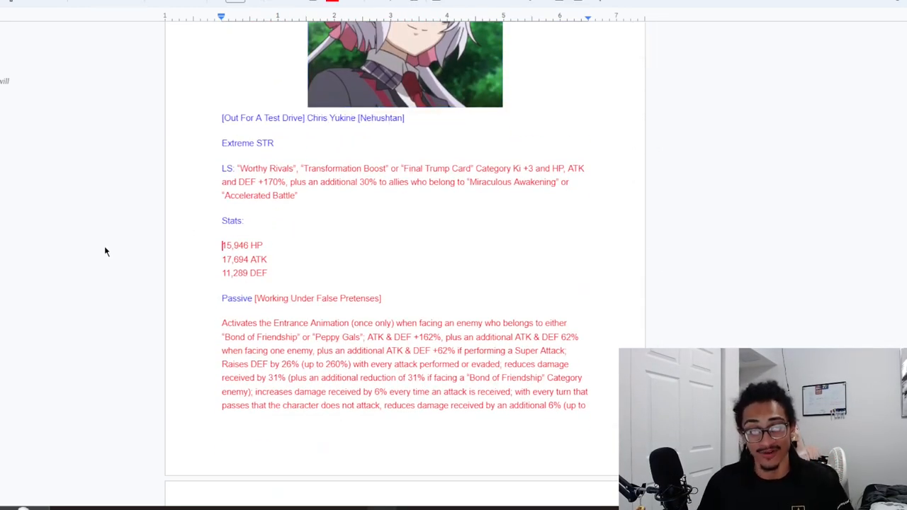
{"action": "scroll", "scroll_direction": "up", "scroll_amount": 3}
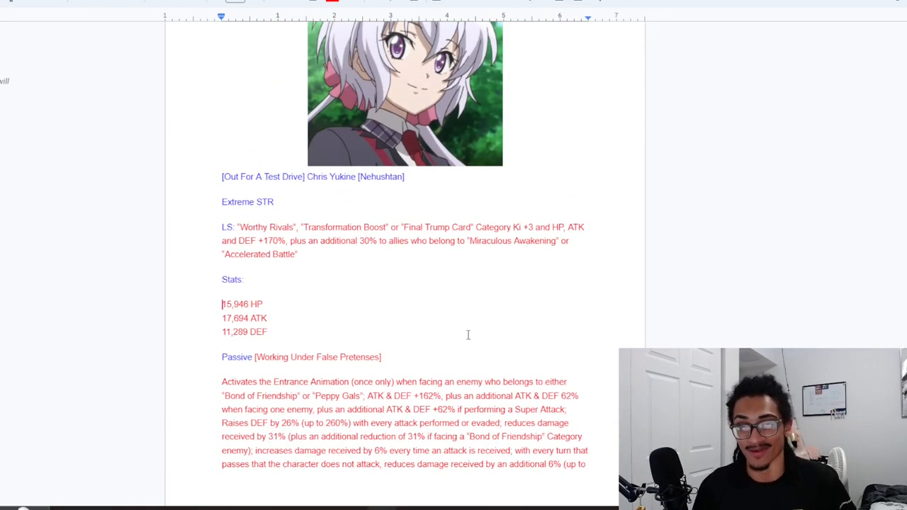
{"action": "scroll", "scroll_direction": "up", "scroll_amount": 3}
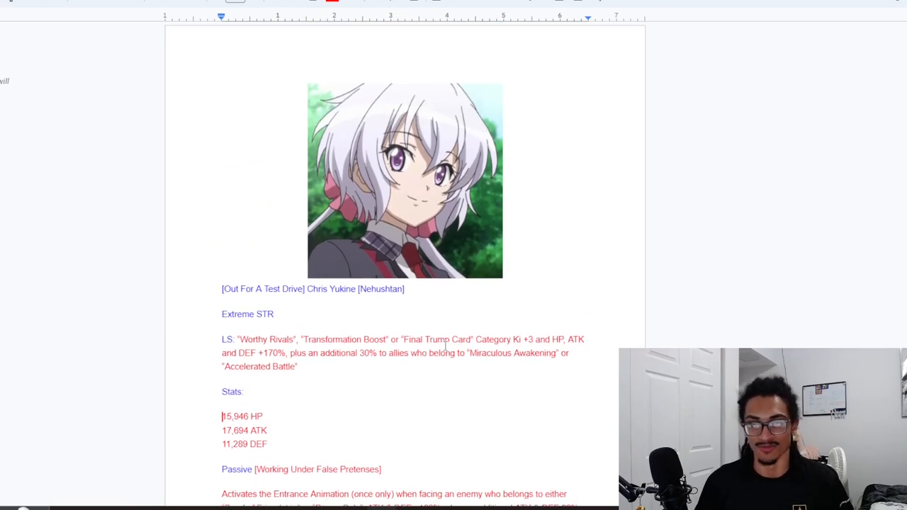
{"action": "scroll", "scroll_direction": "down", "scroll_amount": 3}
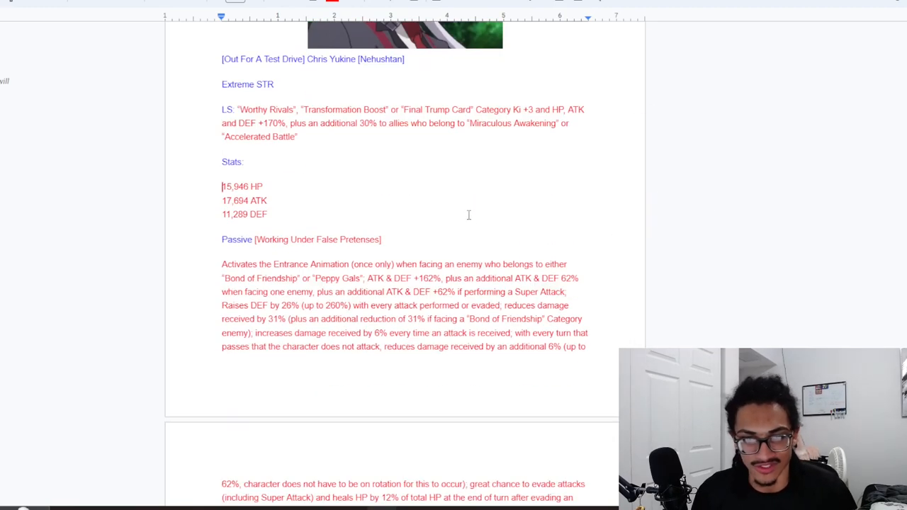
{"action": "scroll", "scroll_direction": "down", "scroll_amount": 3}
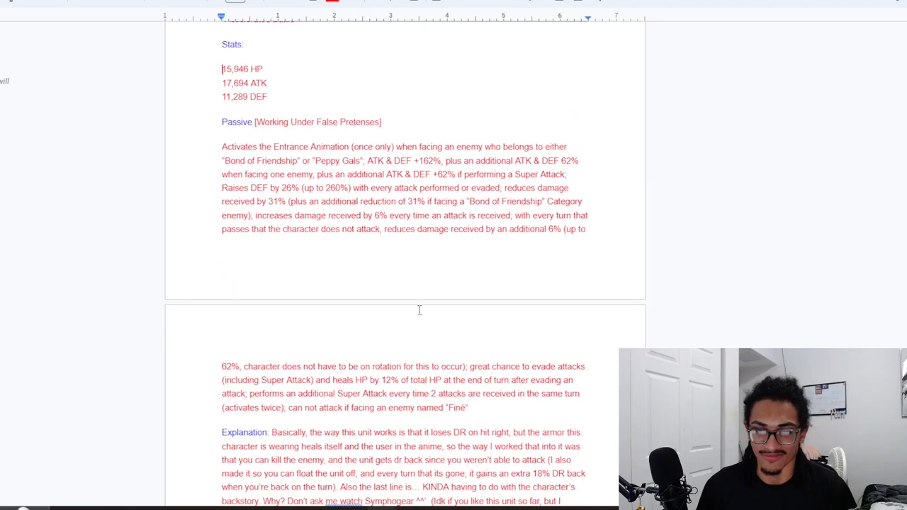
{"action": "scroll", "scroll_direction": "down", "scroll_amount": 3}
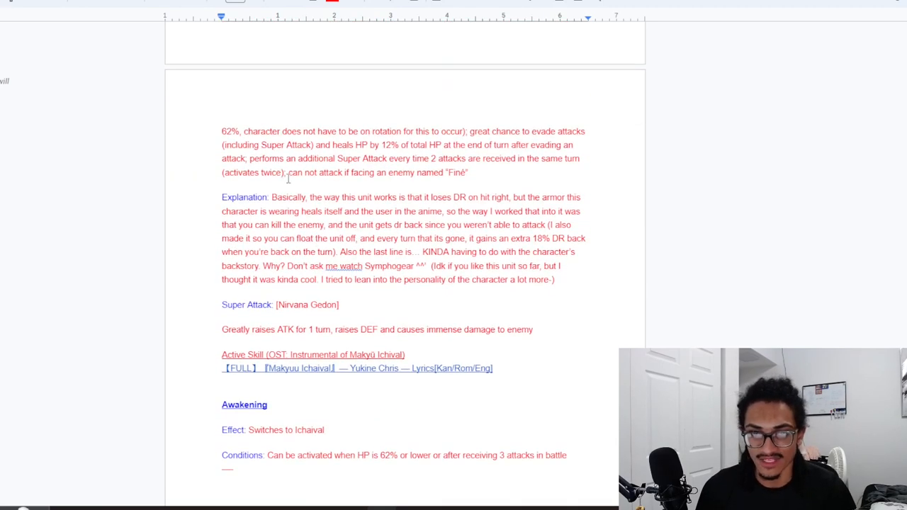